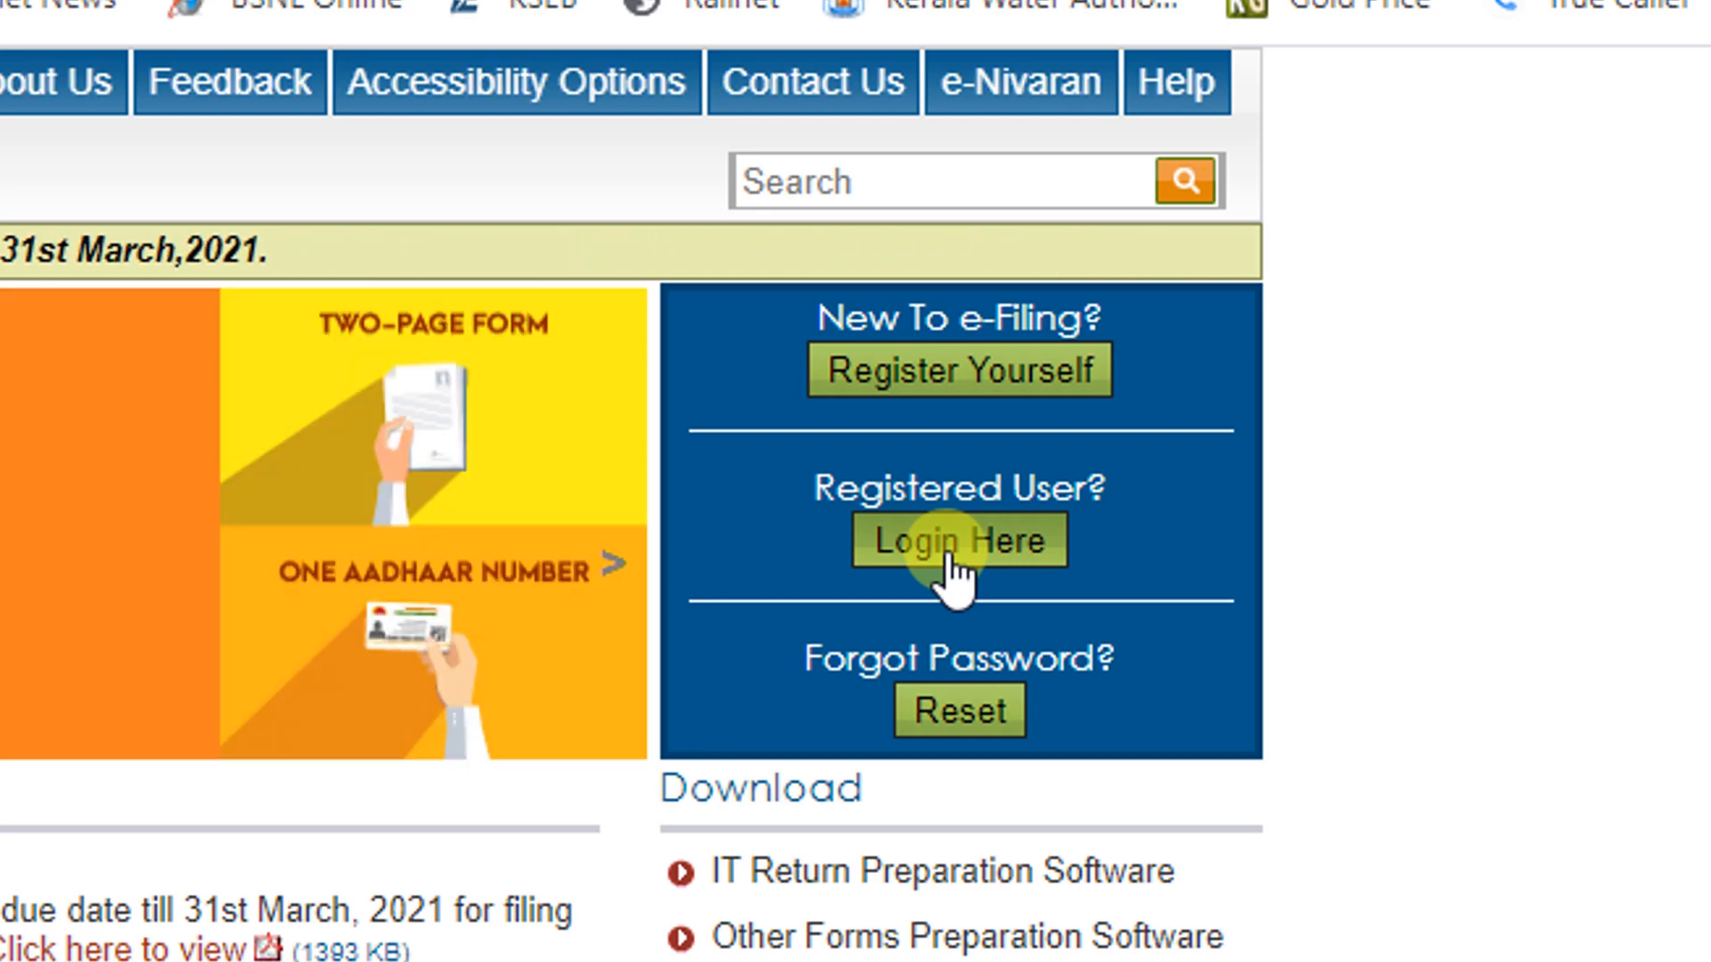
mouse_move(1511, 617)
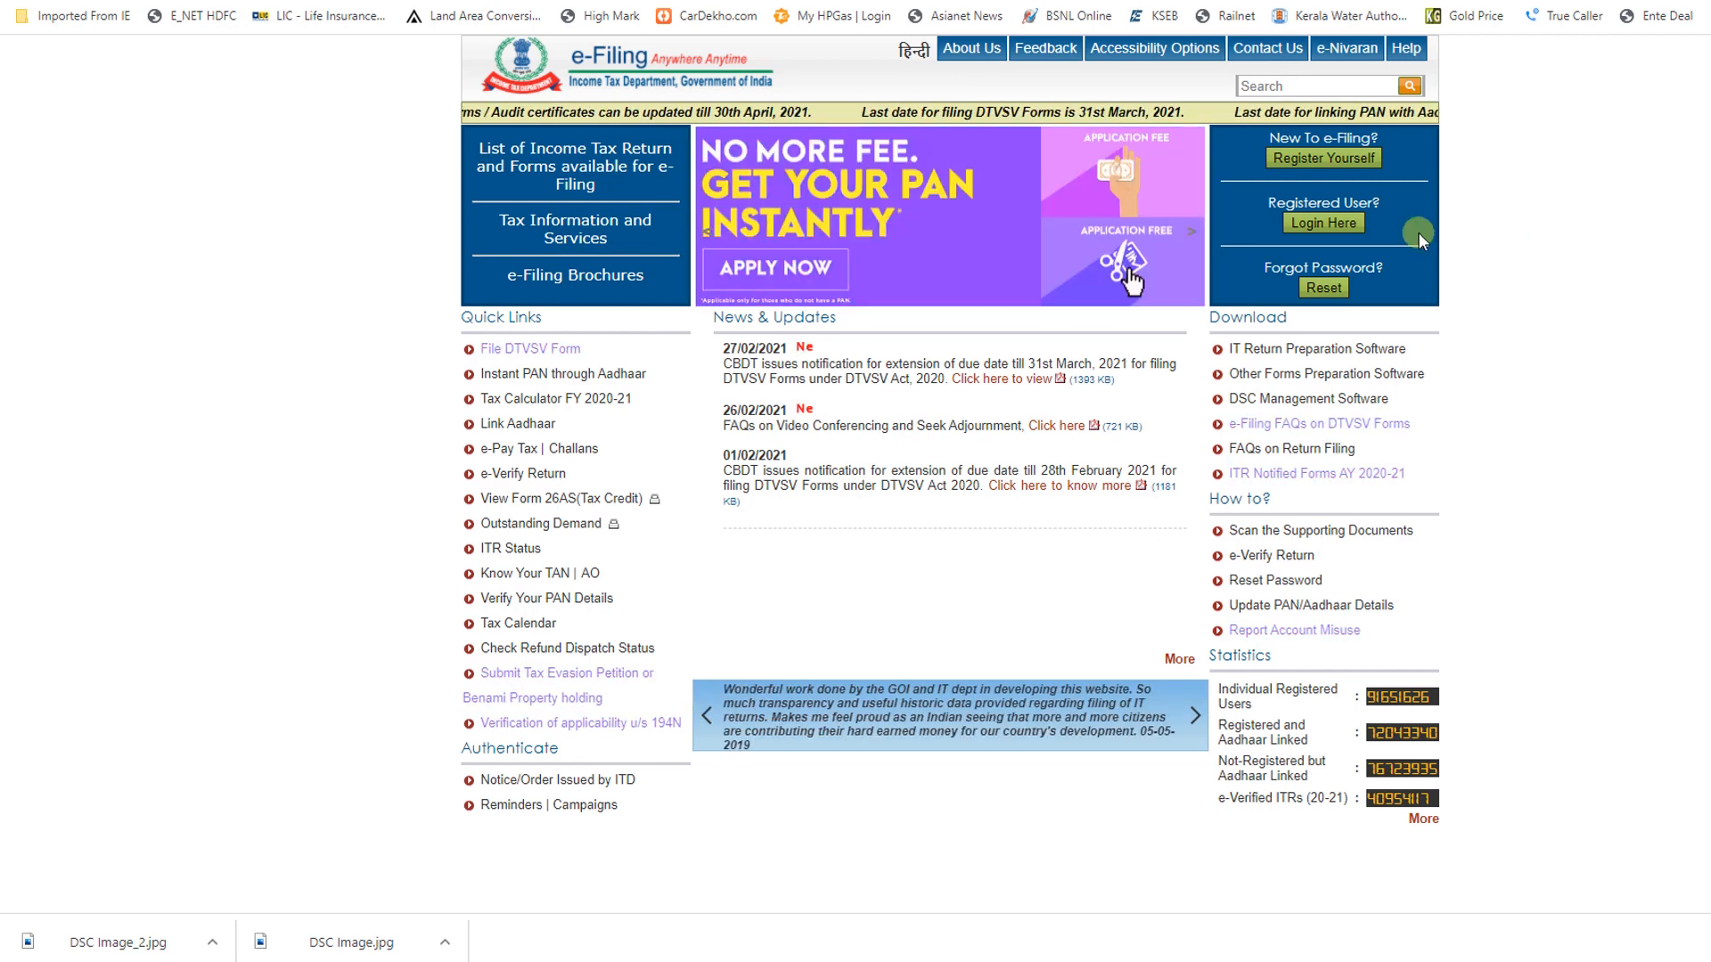
Log in to the TAN-based e-Filing account with User ID, password and captcha
click(1323, 222)
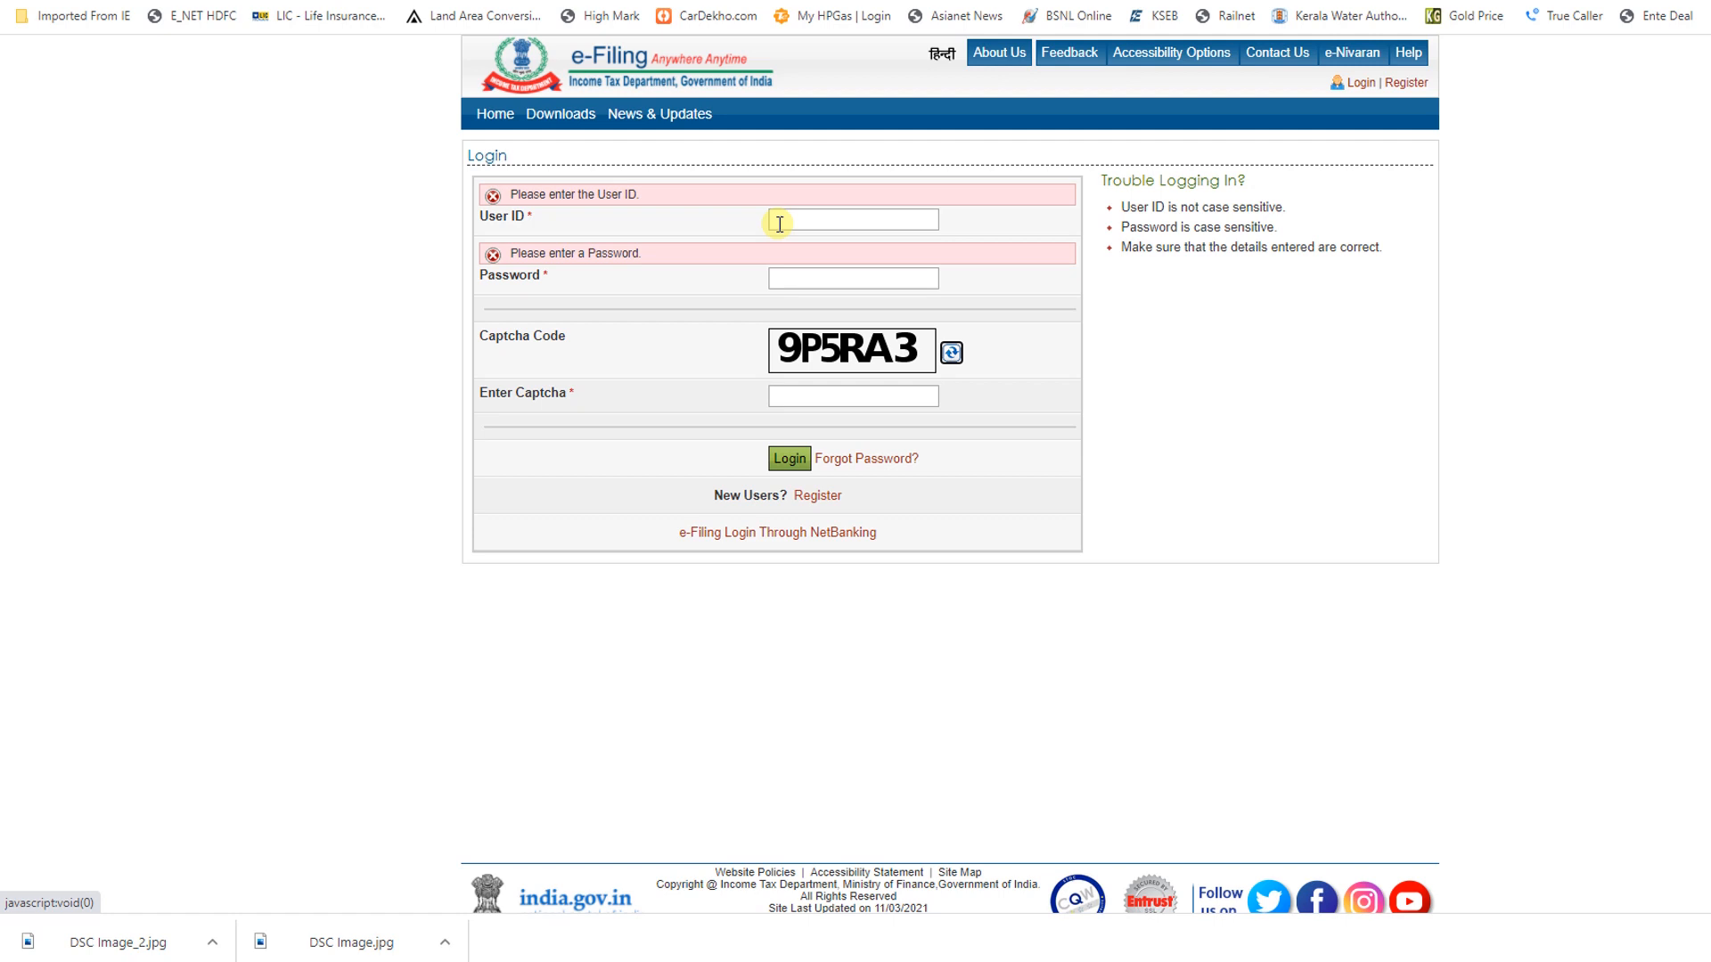
mouse_move(792, 281)
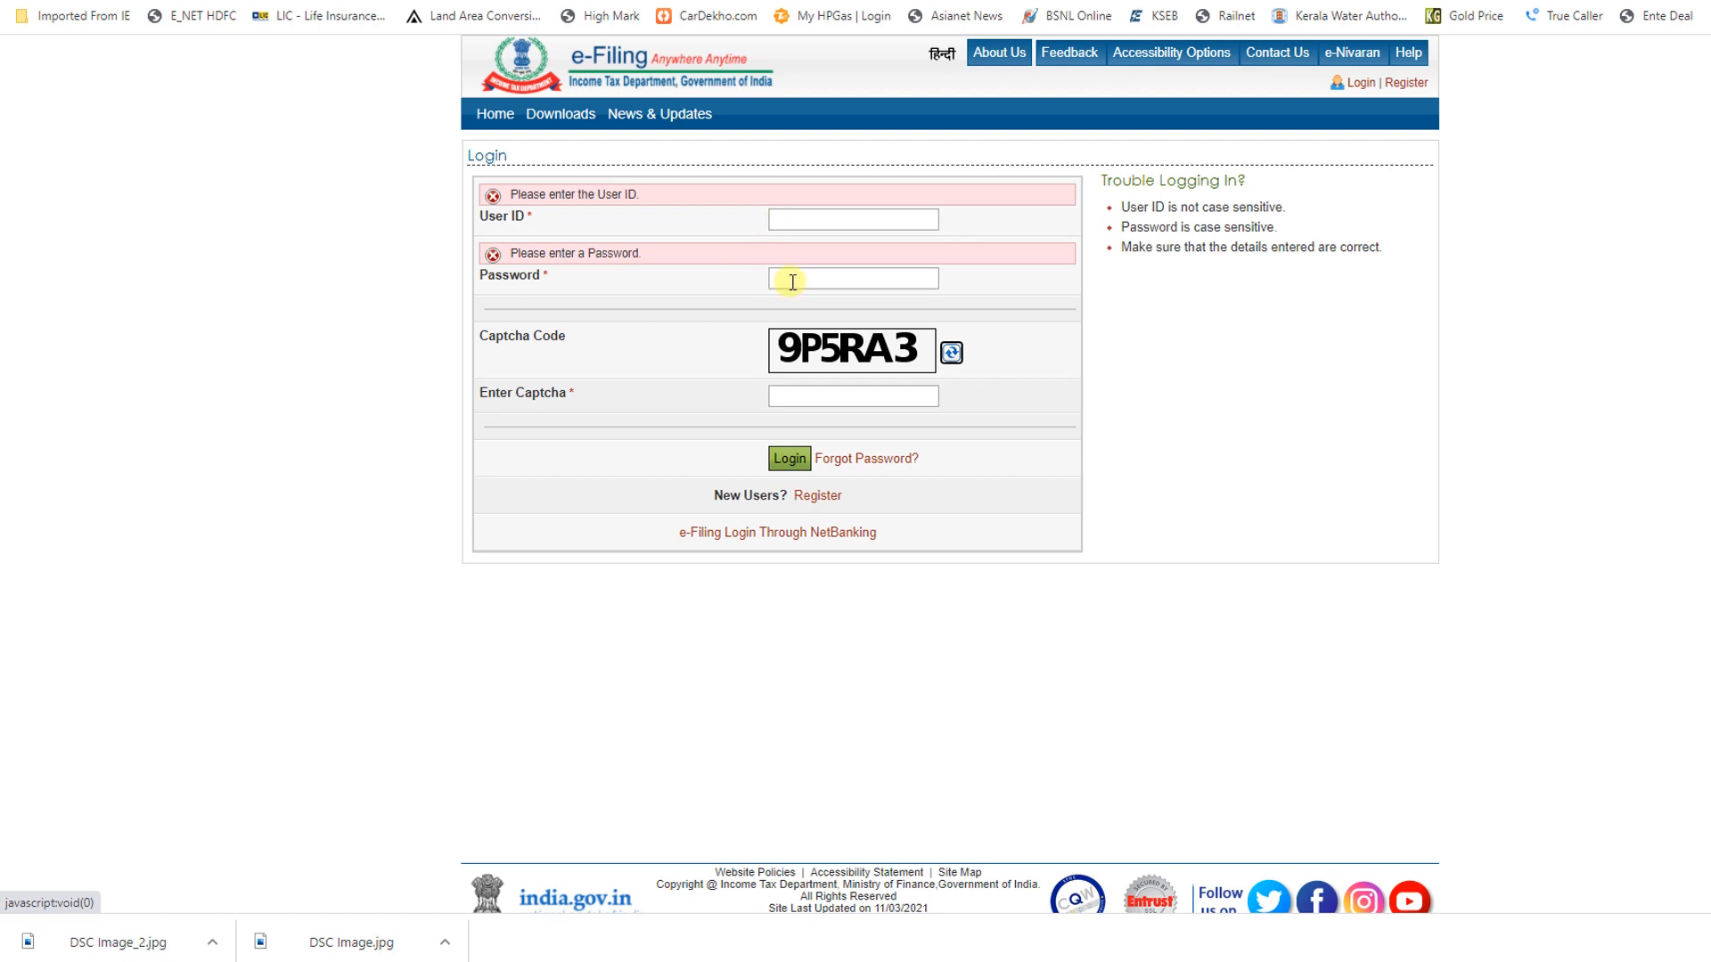
mouse_move(555, 230)
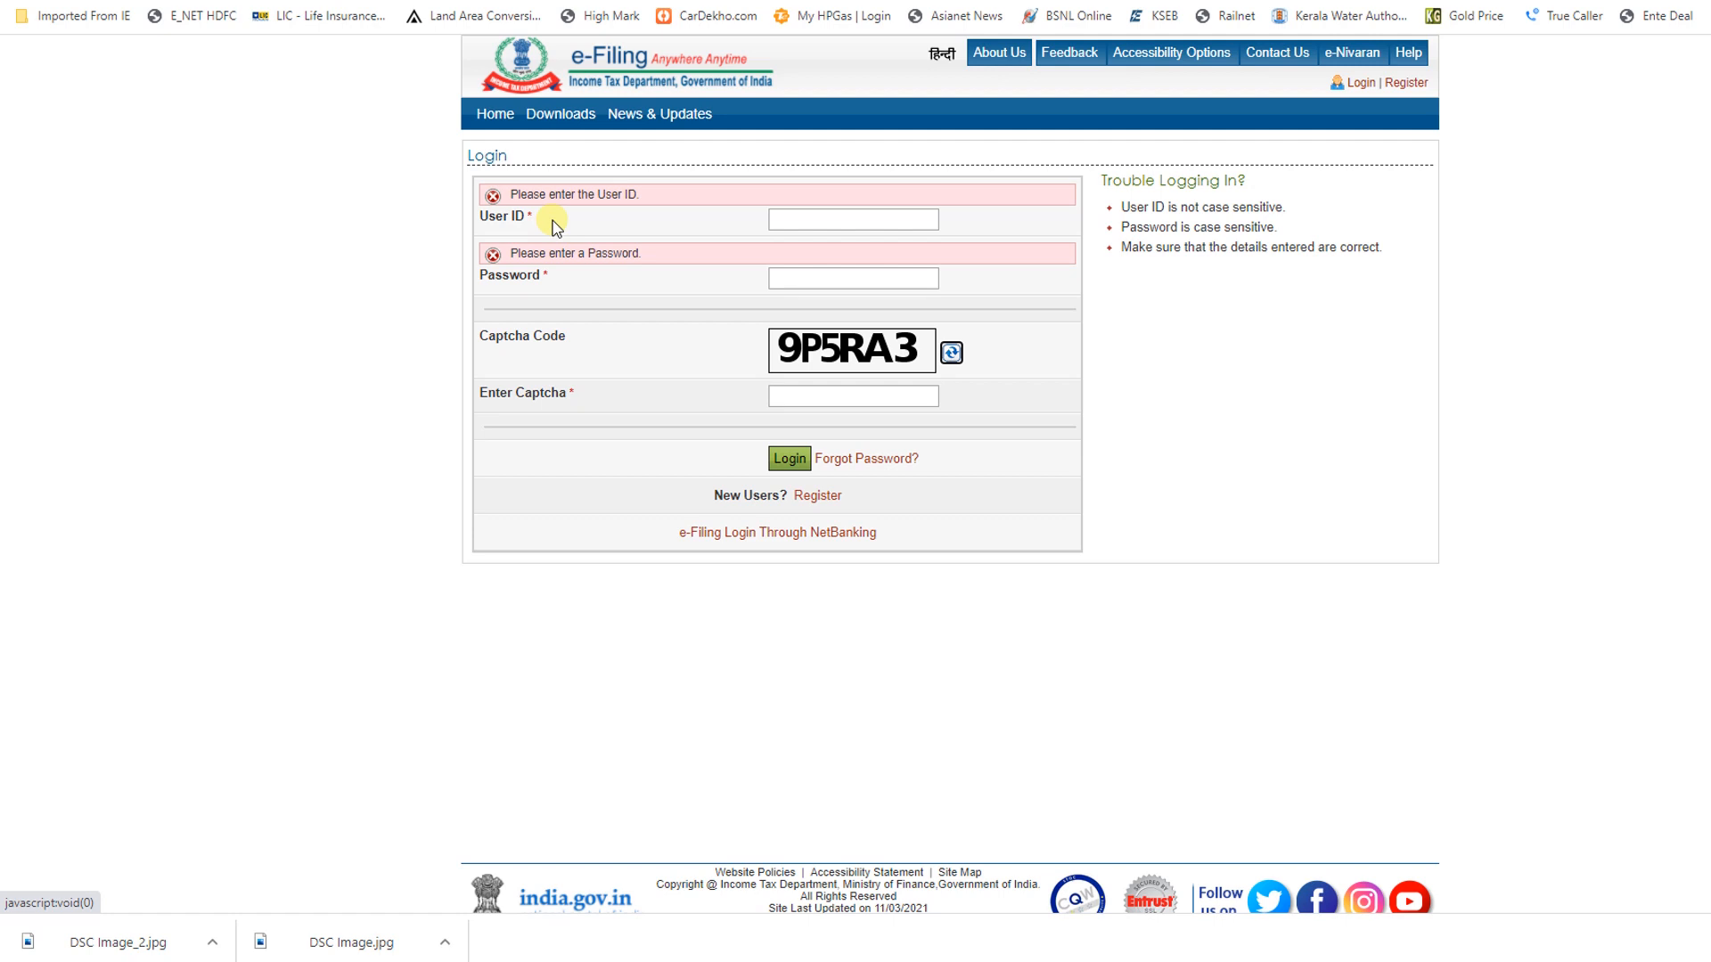
mouse_move(596, 294)
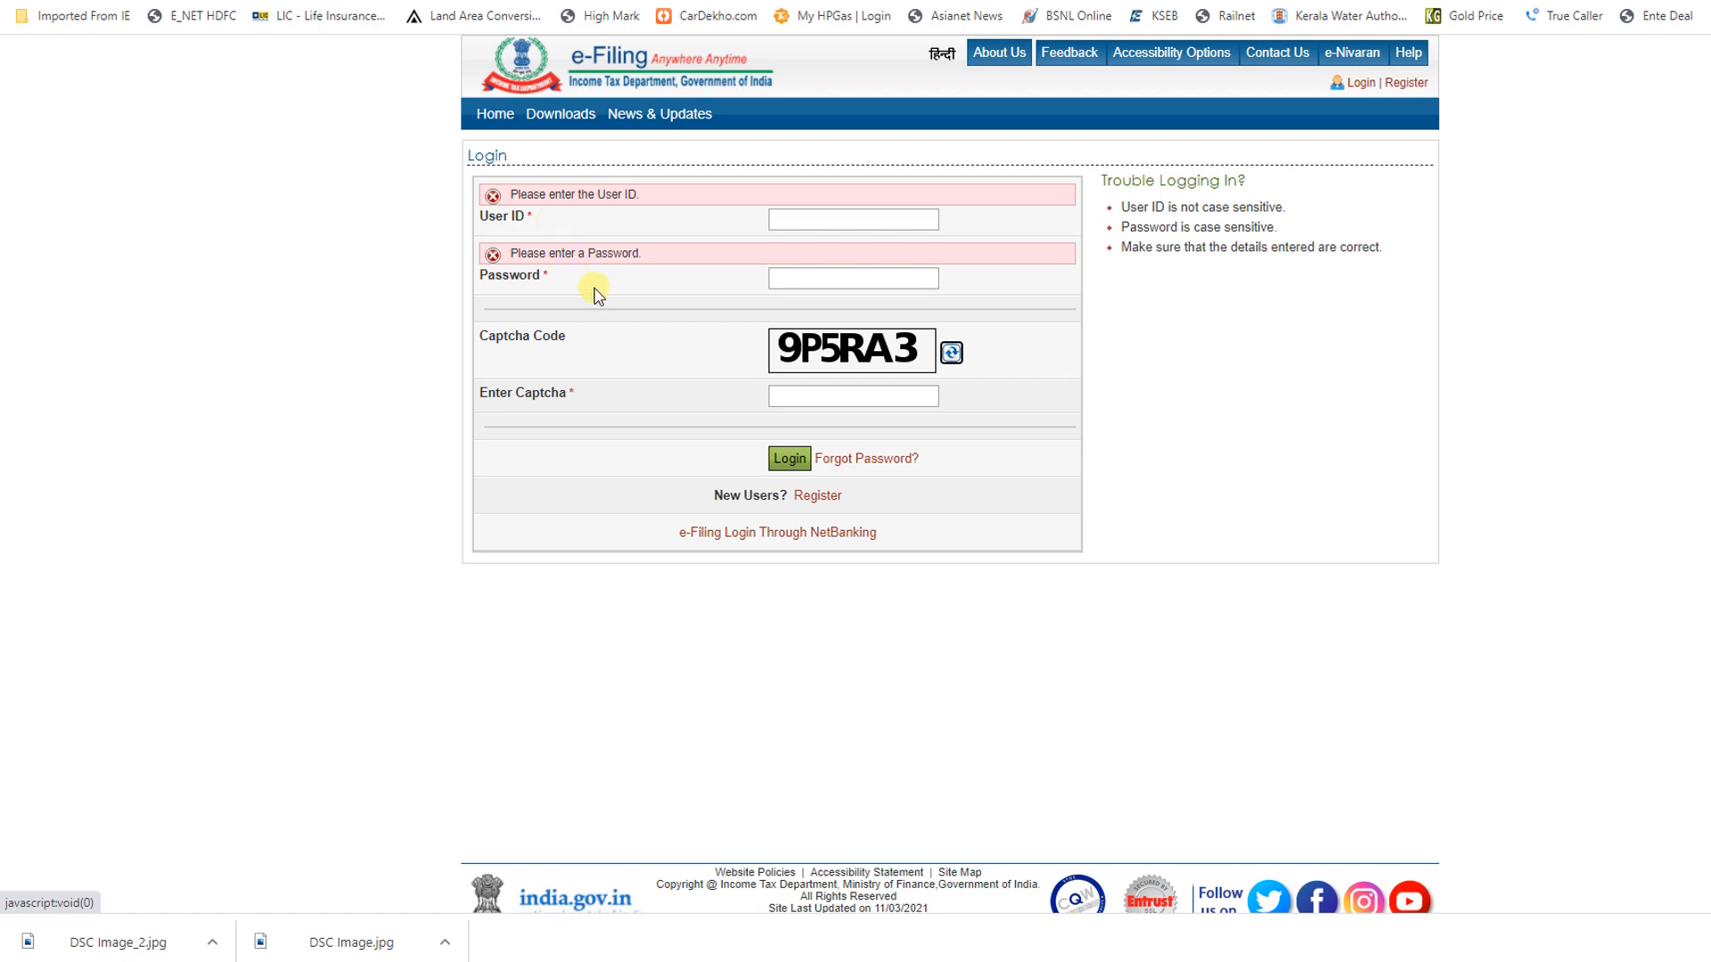
mouse_move(688, 290)
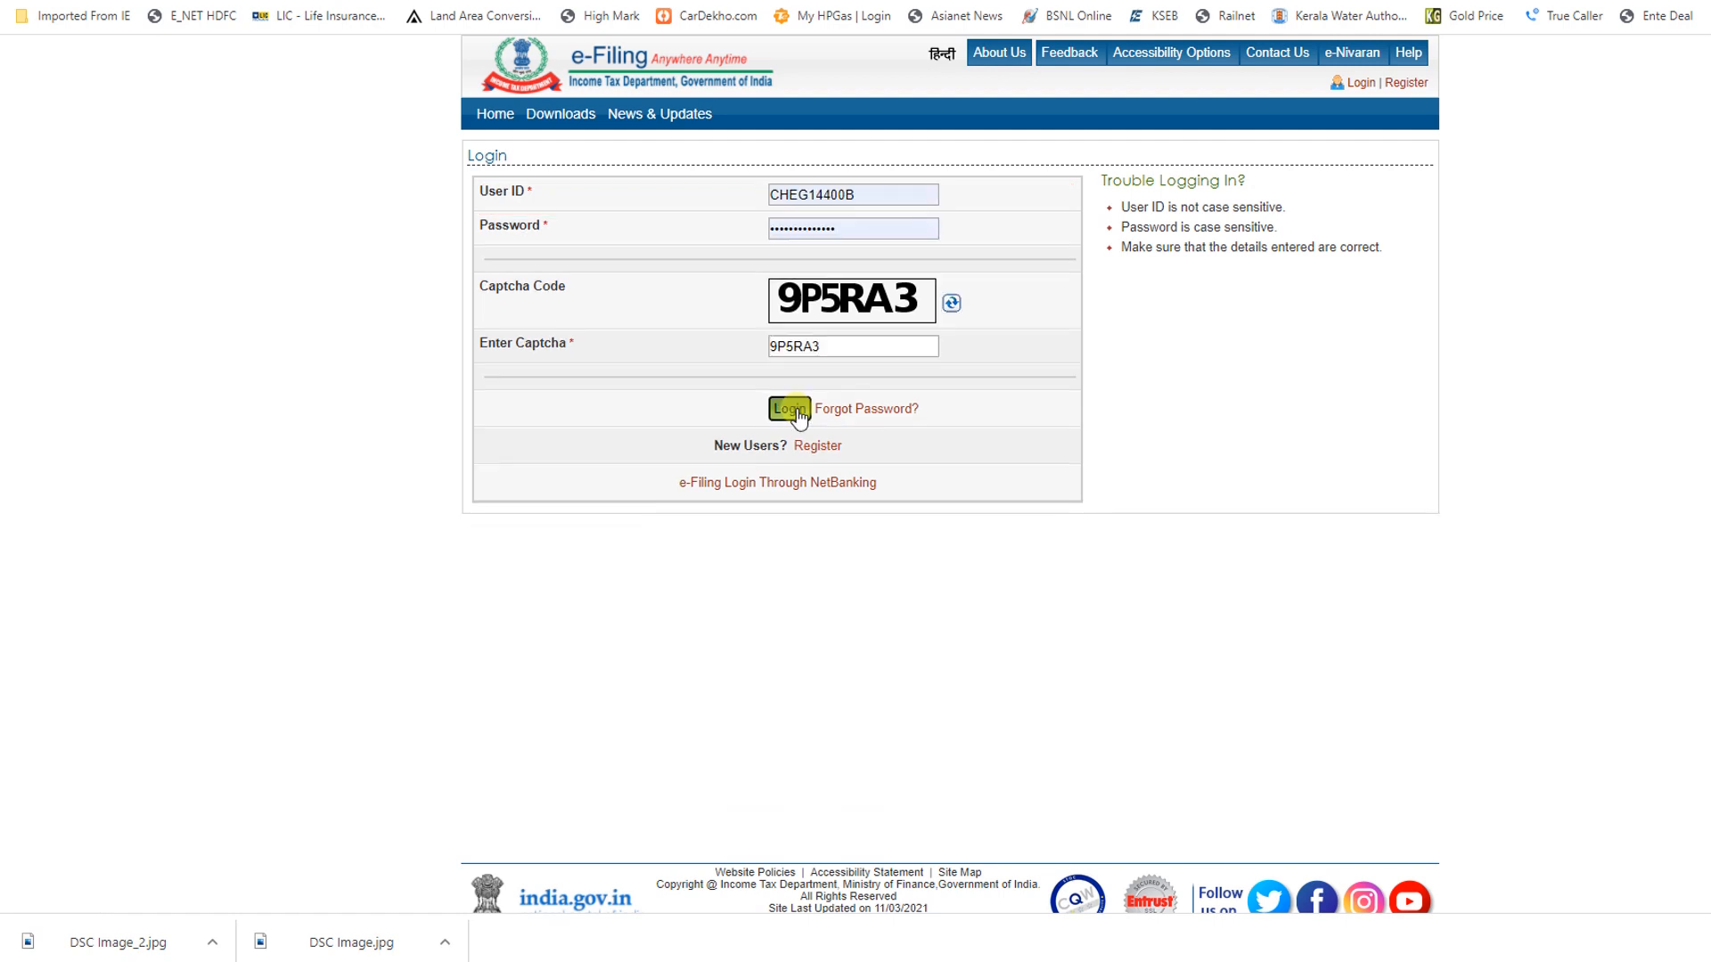
click(788, 408)
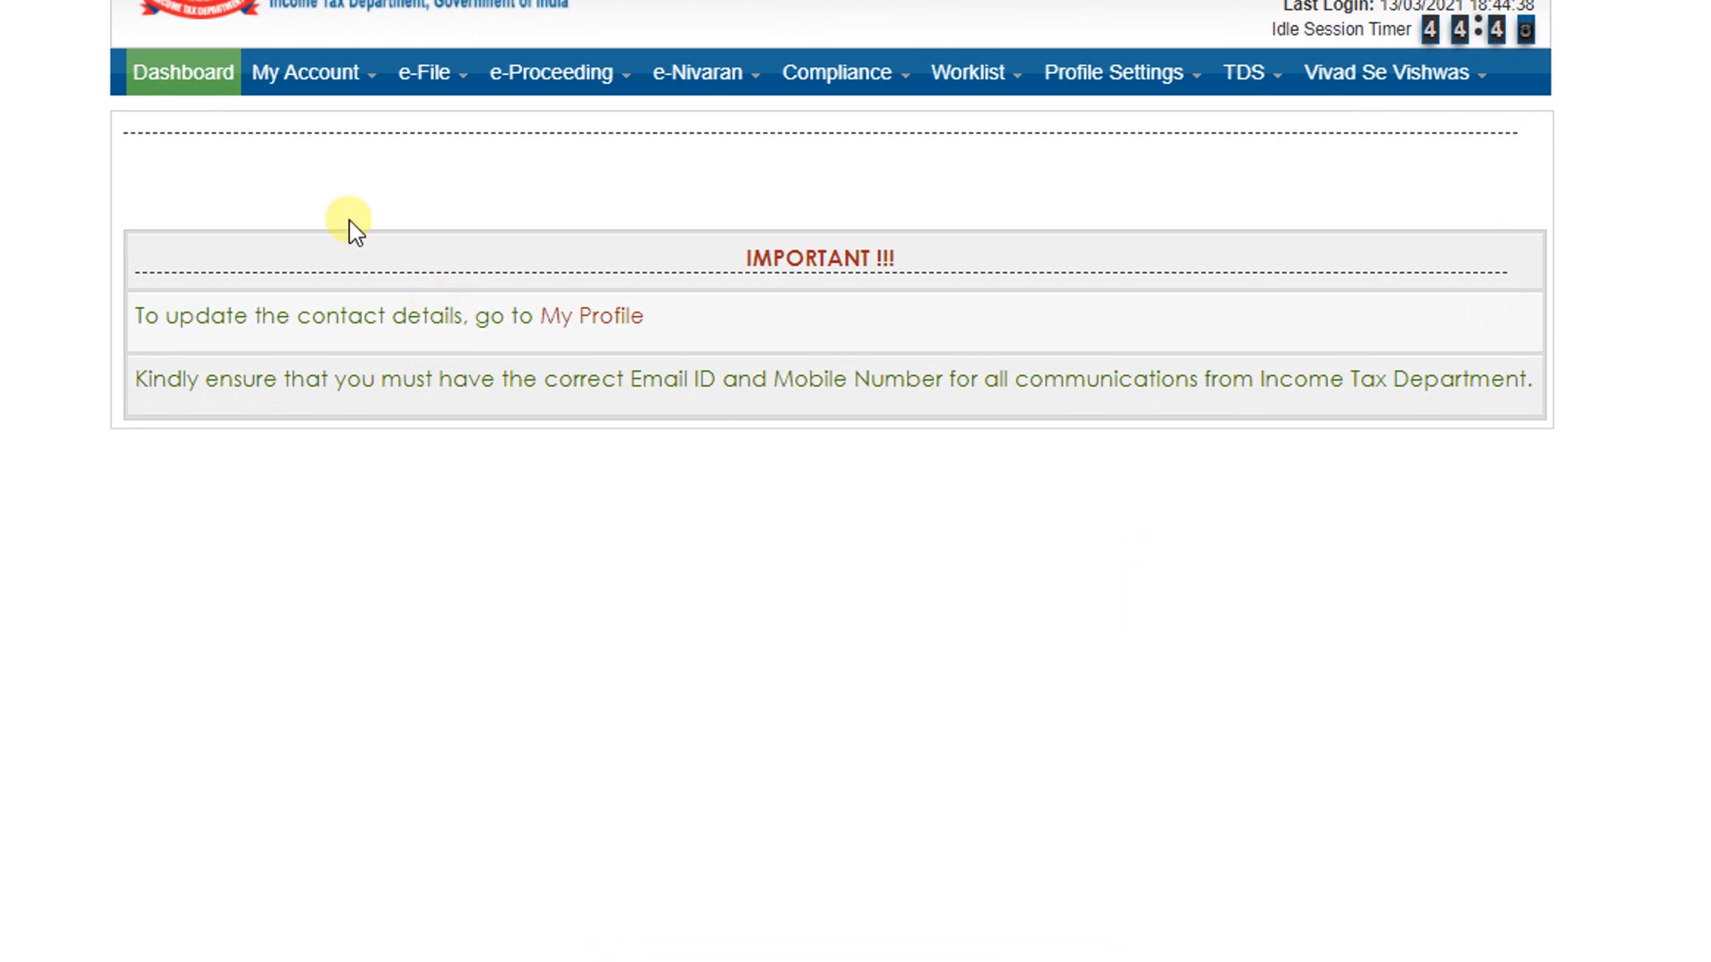
Go to Profile Settings > Register Digital Signature Certificate and download the DSC Utility
click(1111, 73)
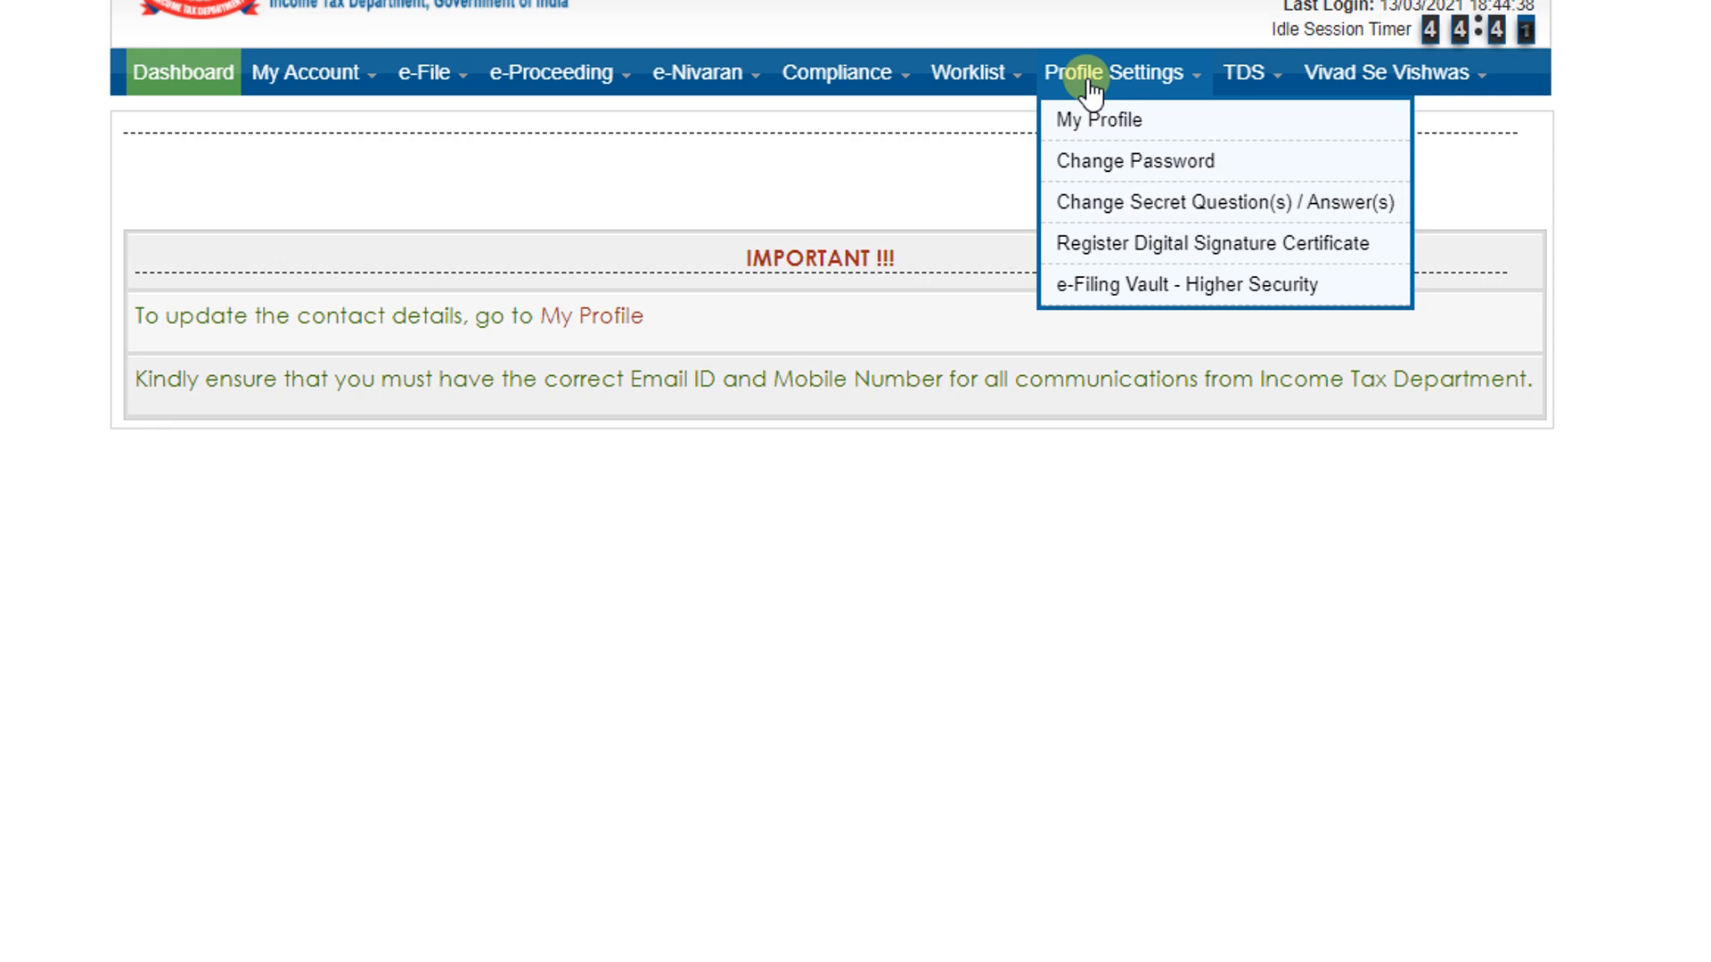
mouse_move(1132, 263)
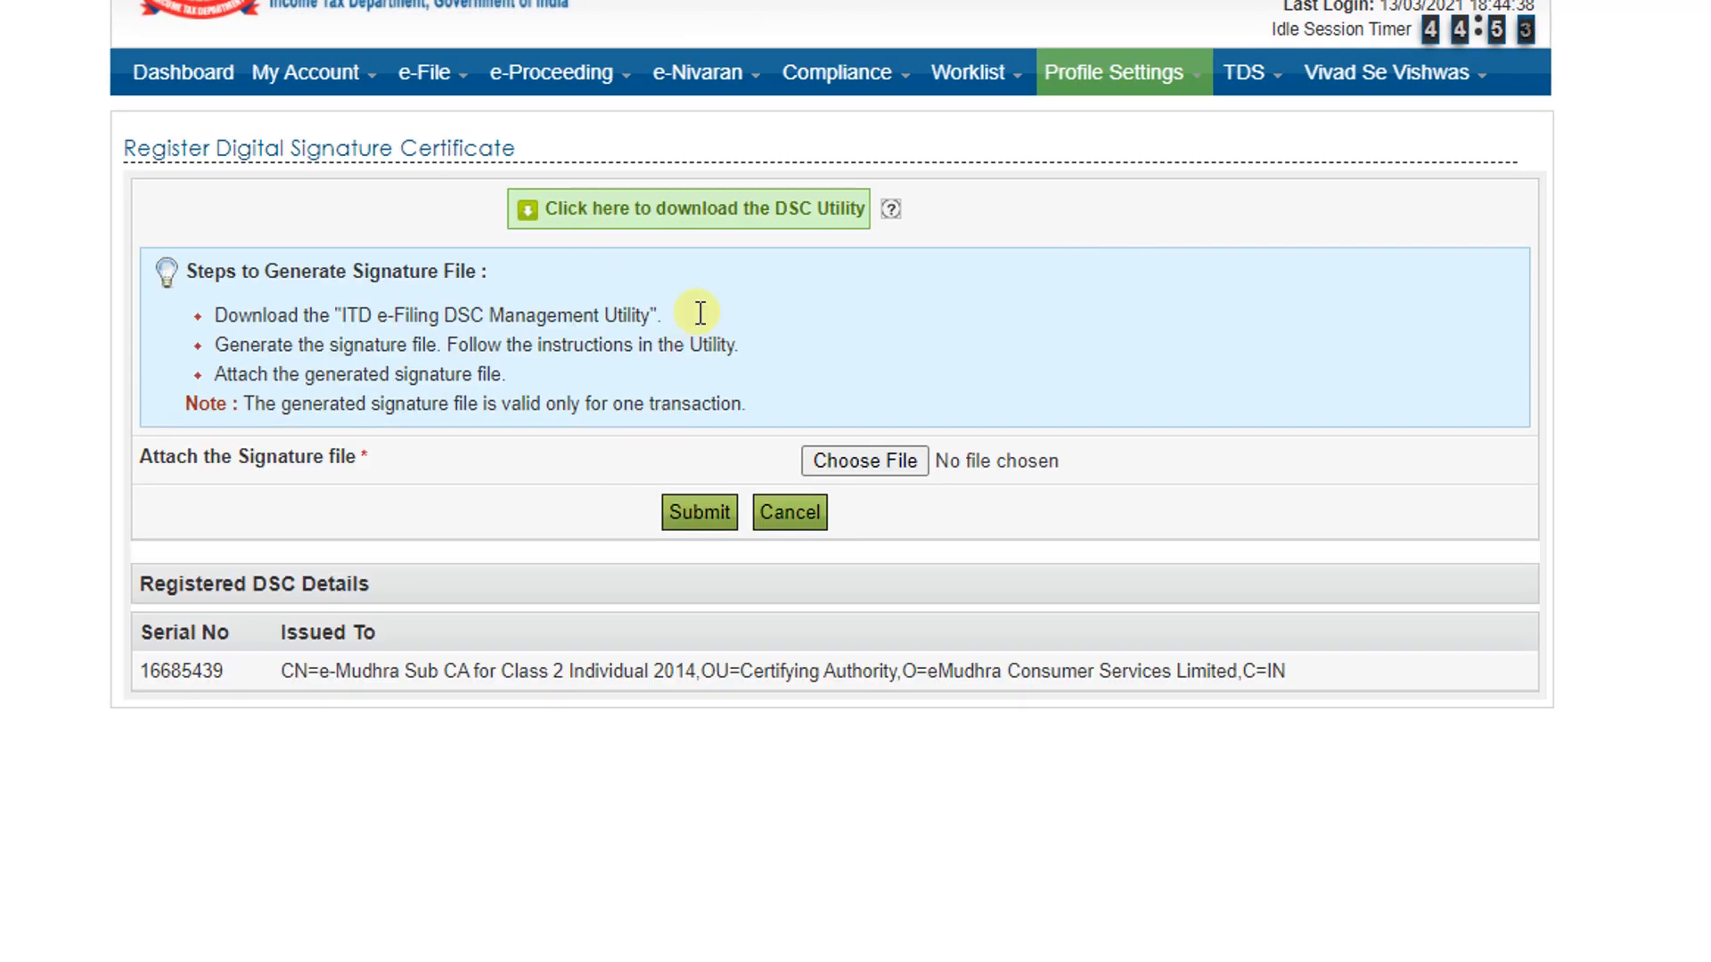
mouse_move(702, 301)
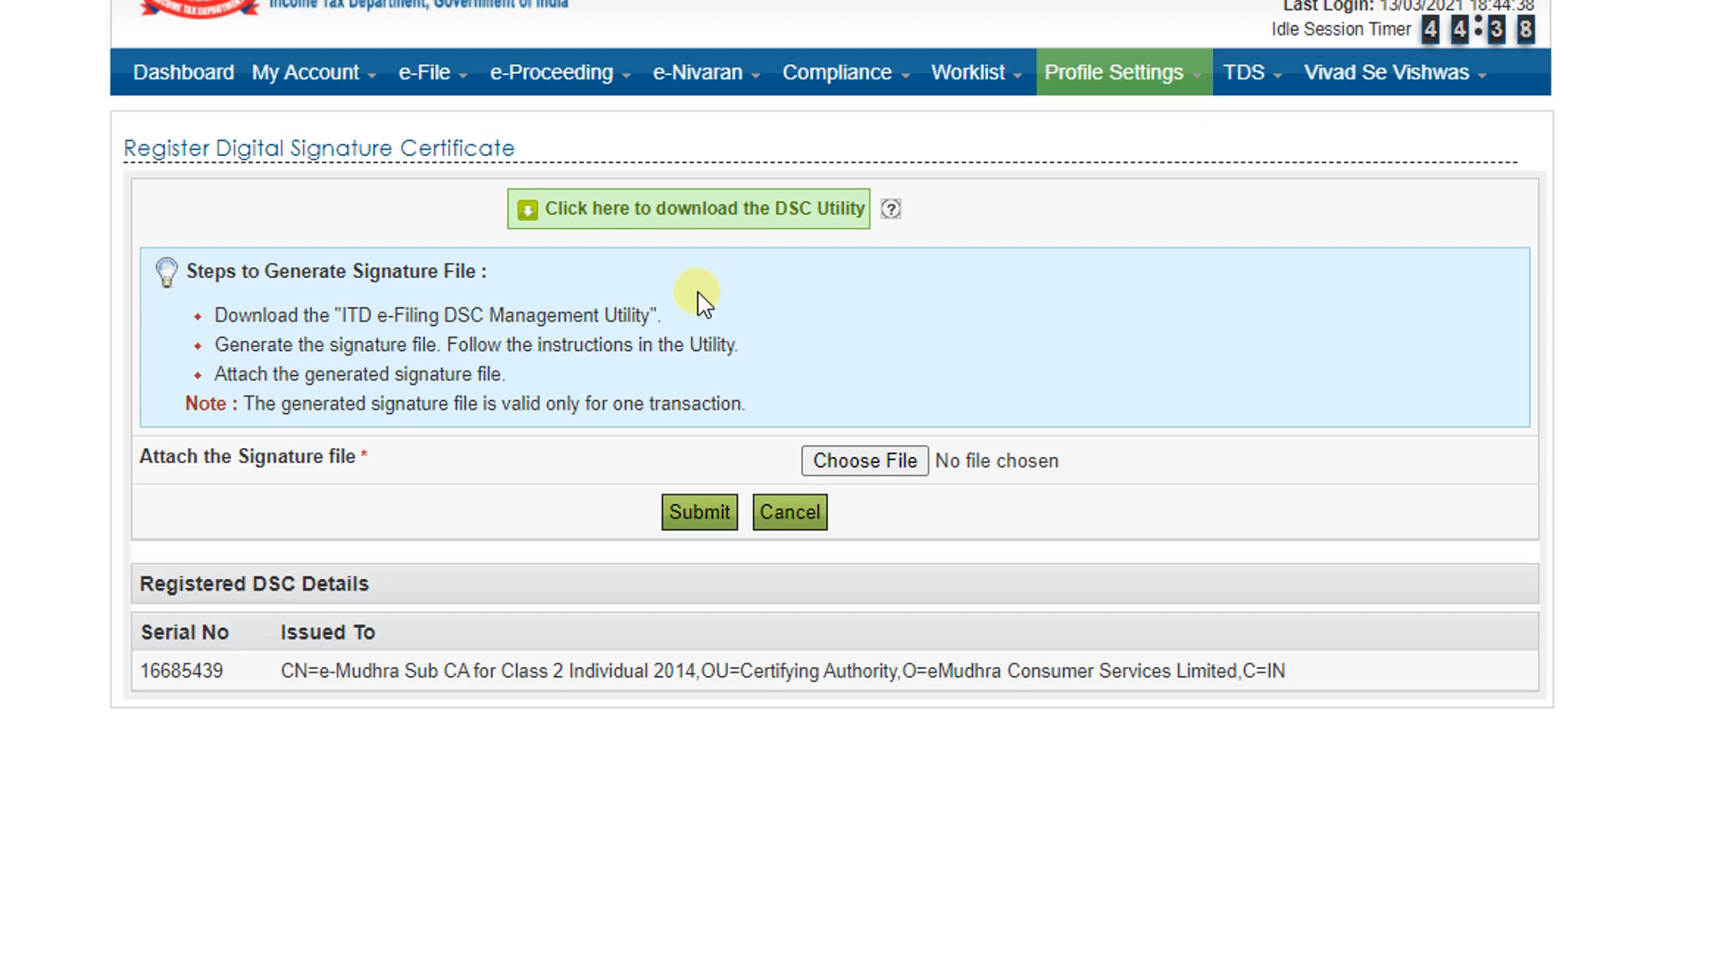
click(643, 208)
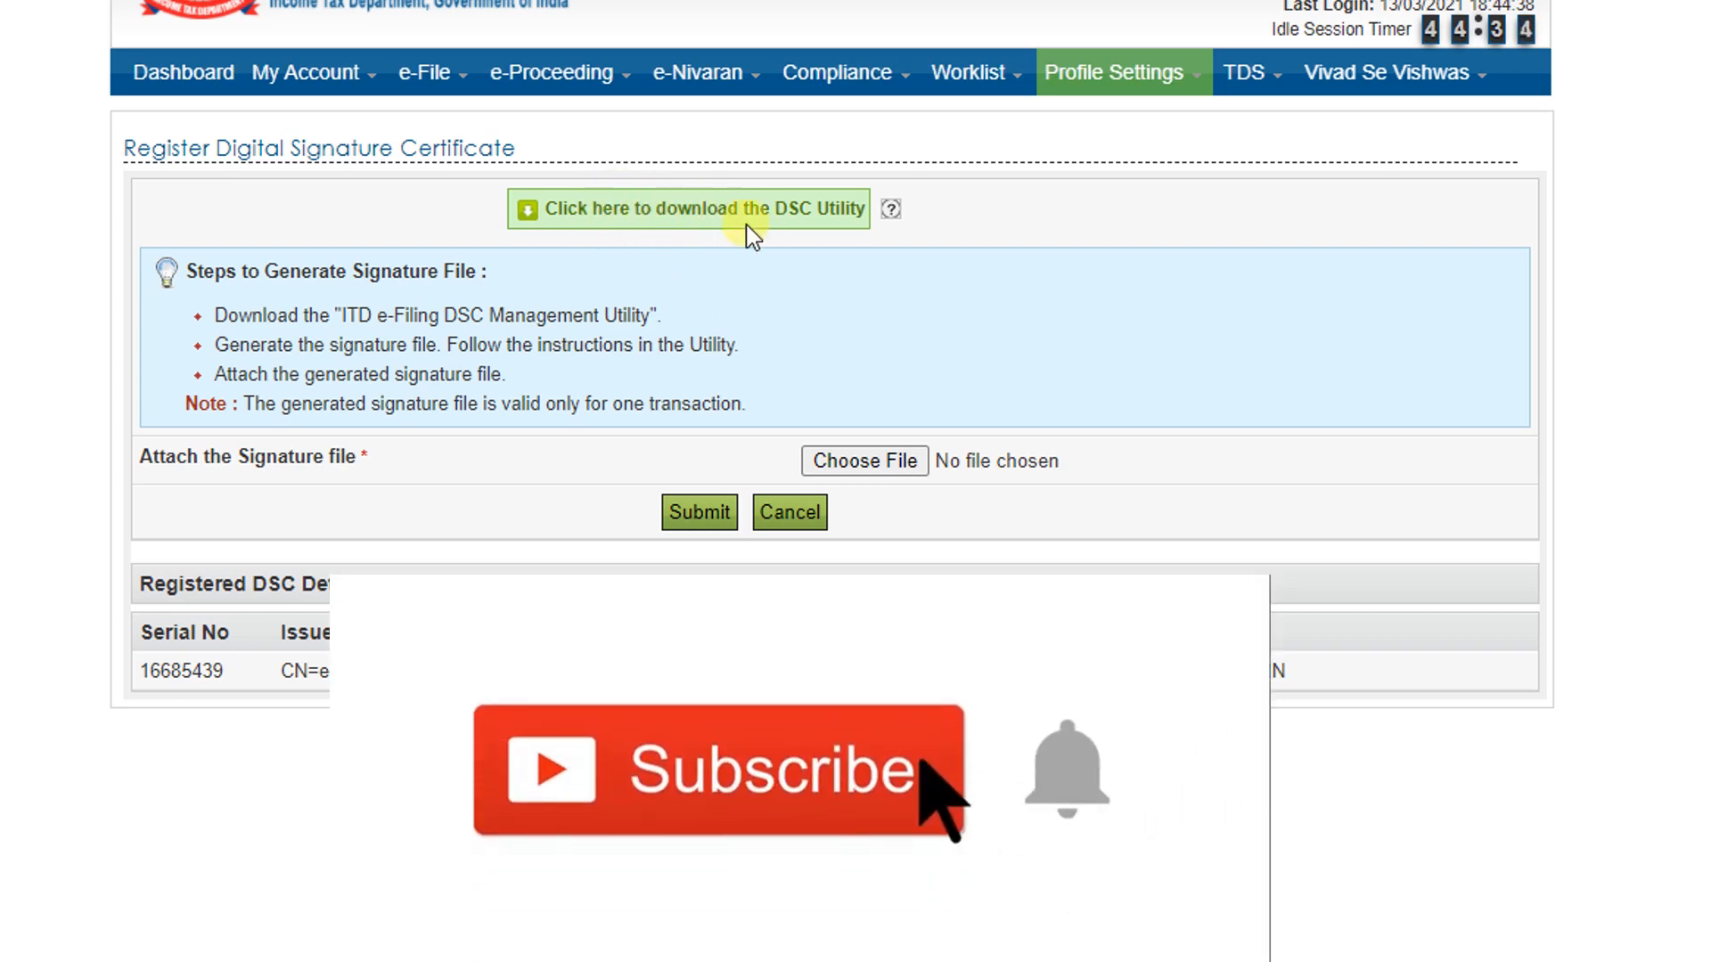
mouse_move(1070, 783)
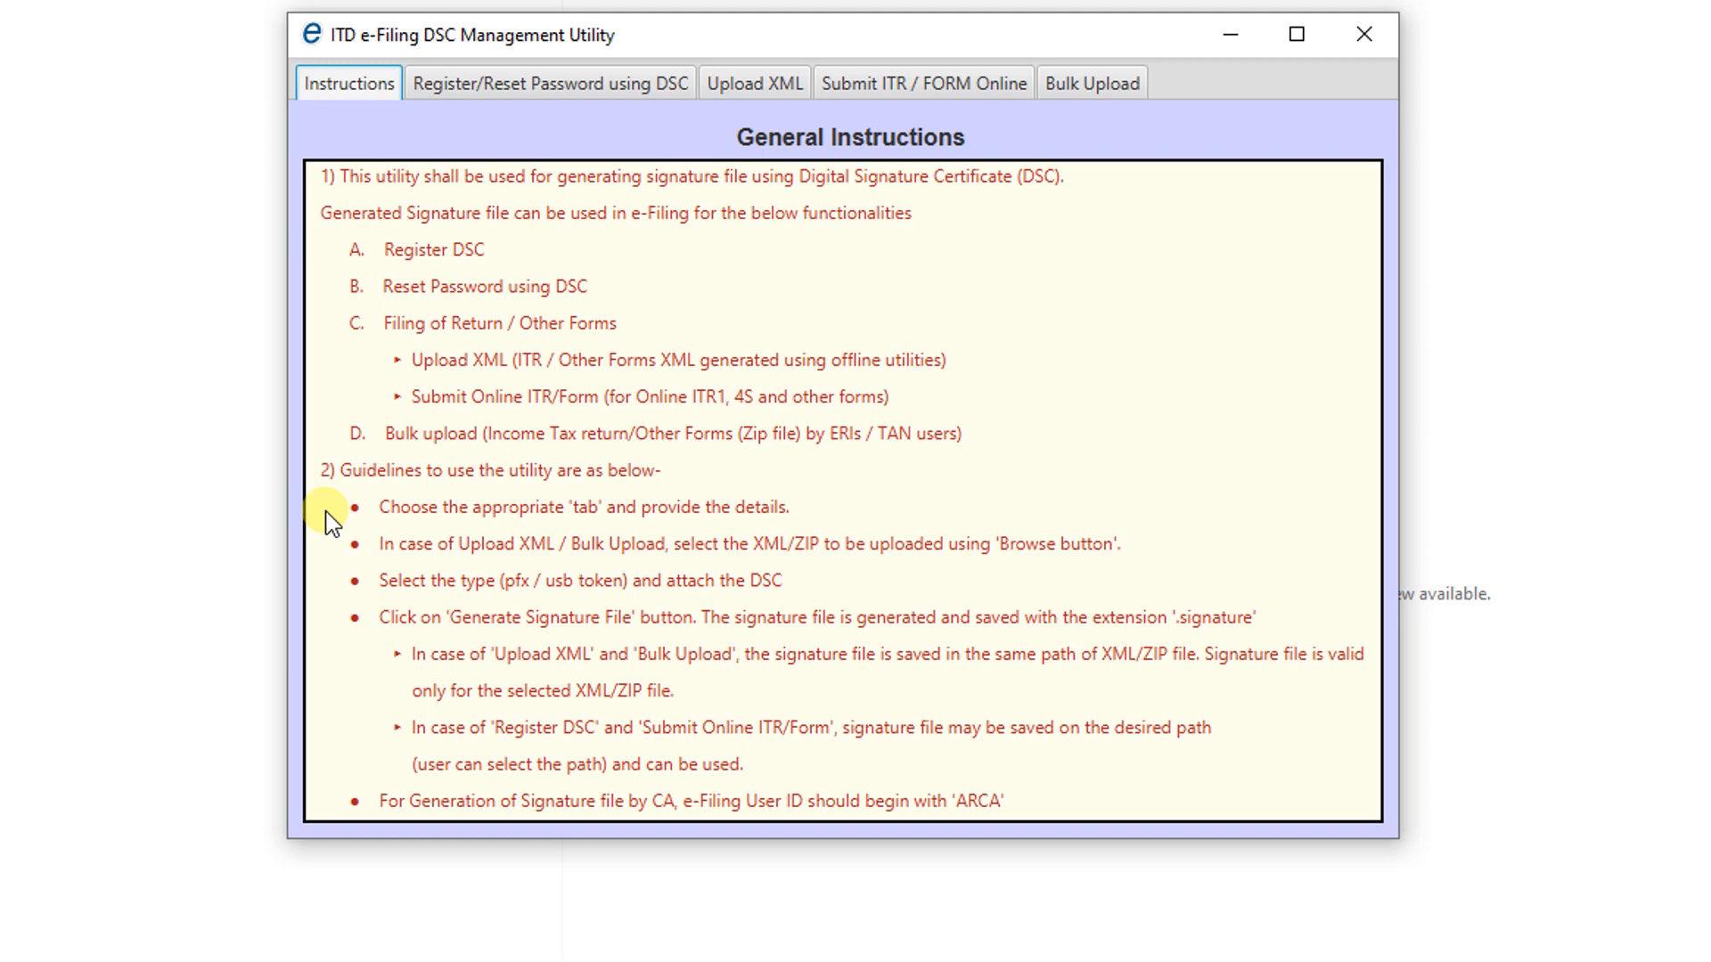
mouse_move(289, 471)
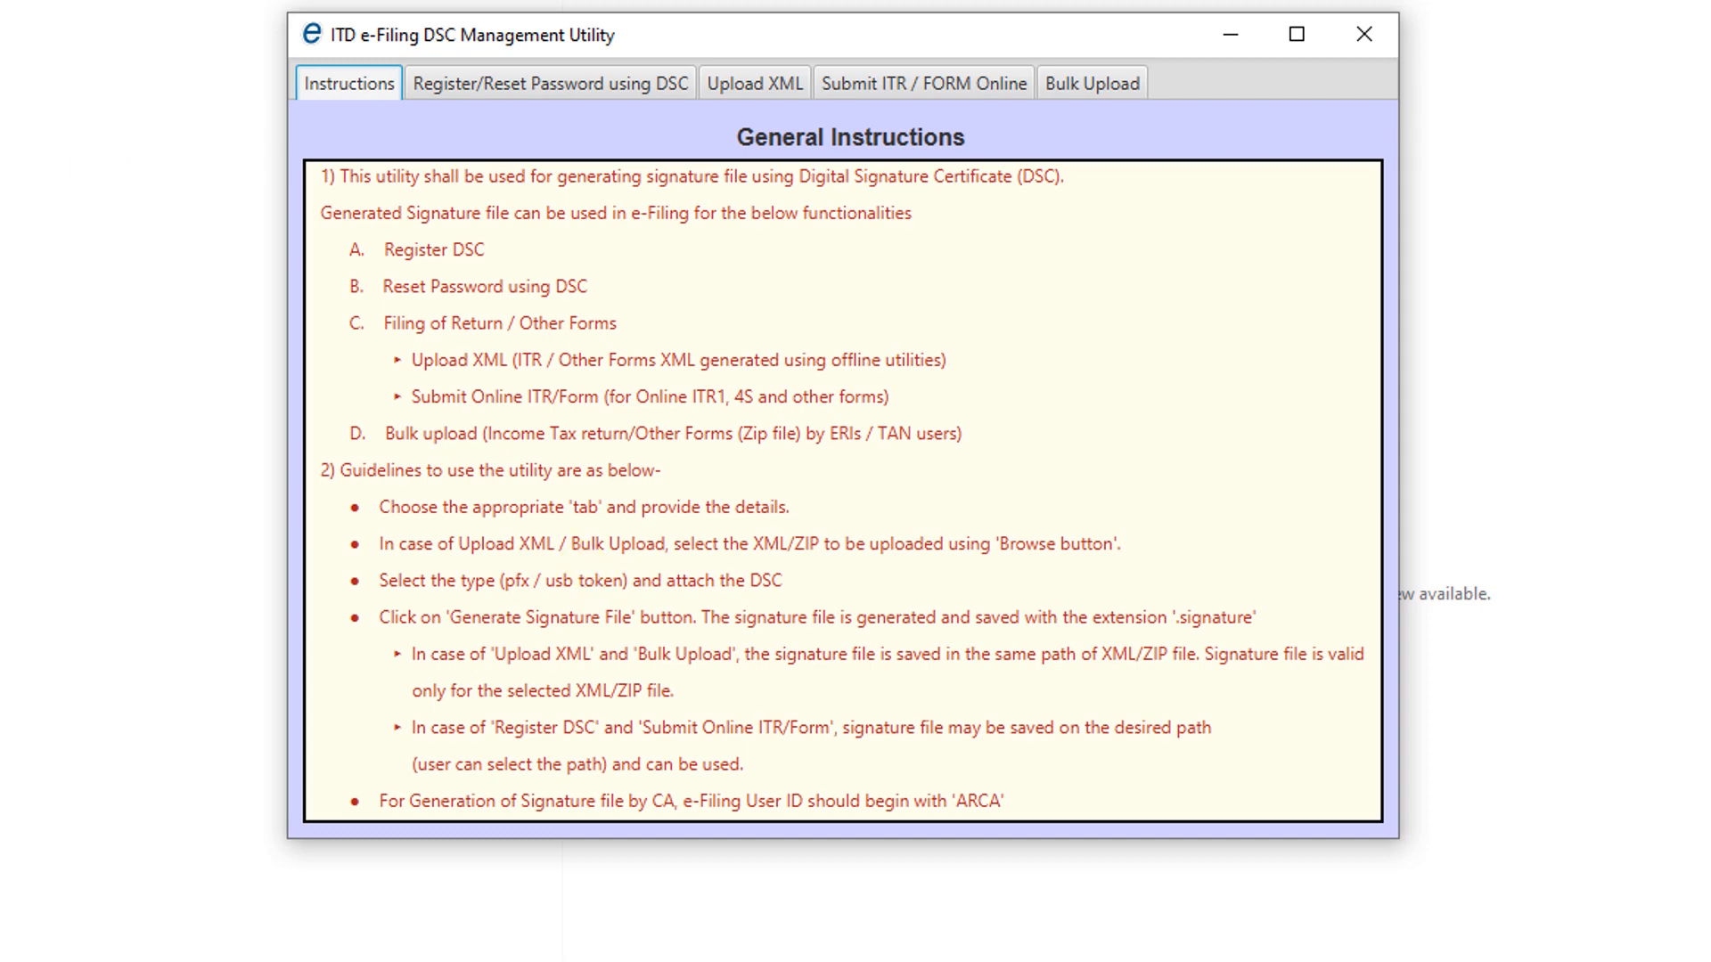
mouse_move(625, 160)
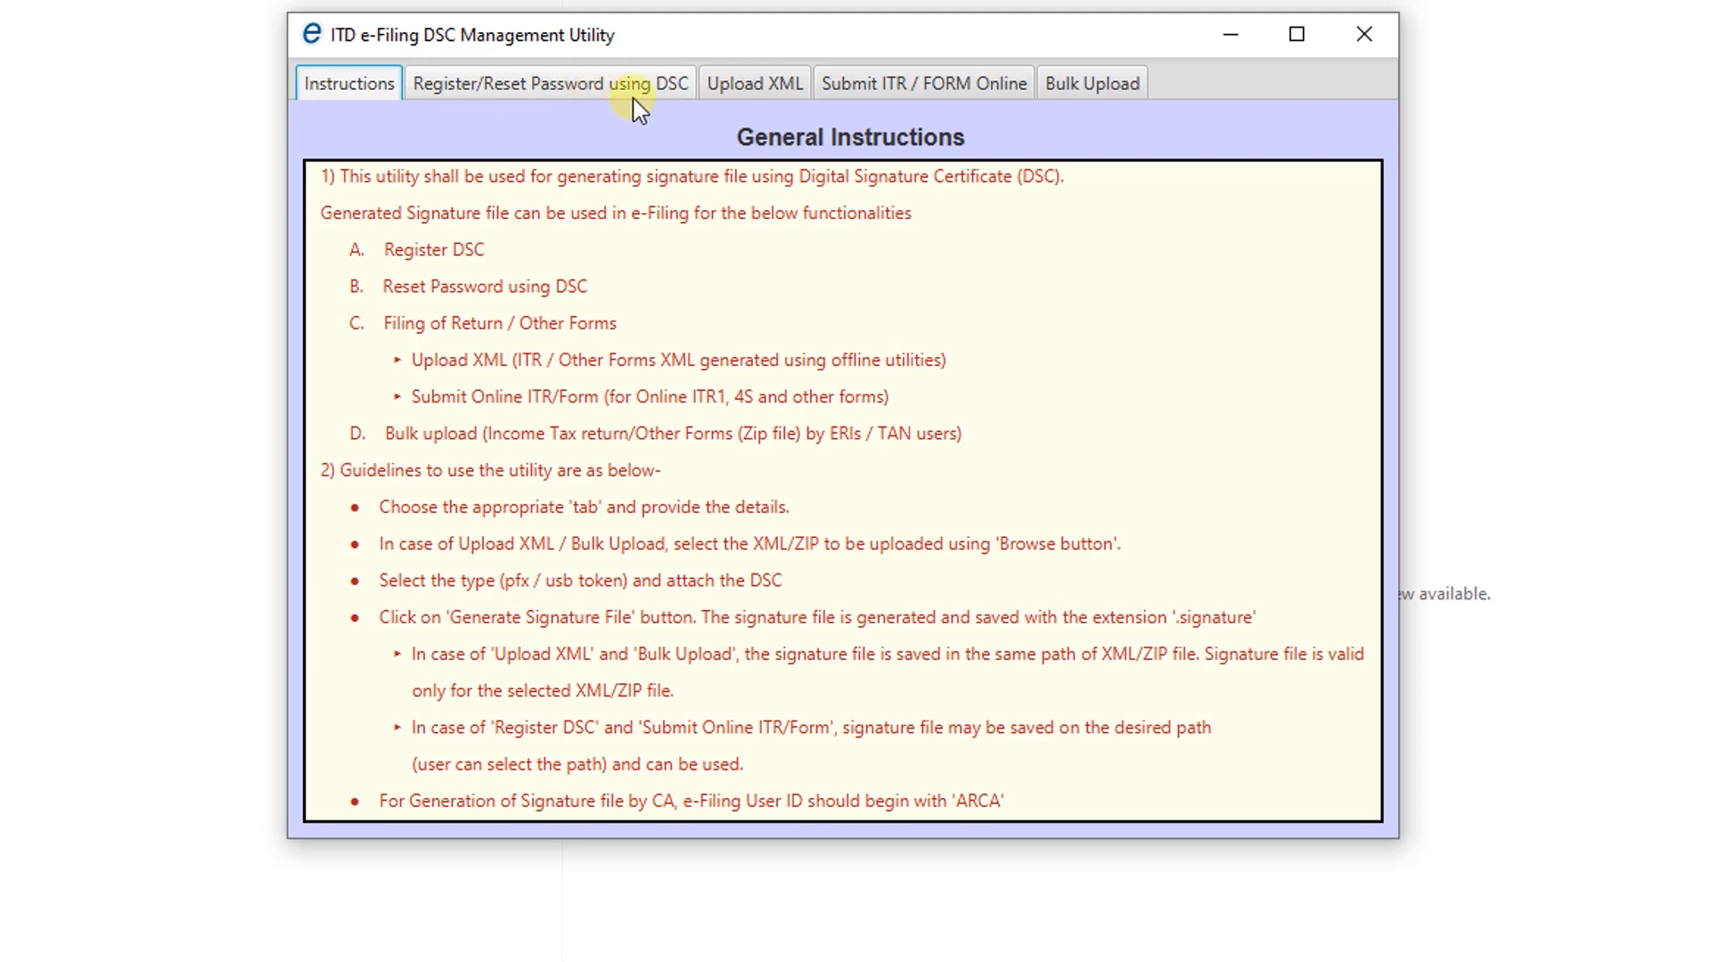
mouse_move(849, 106)
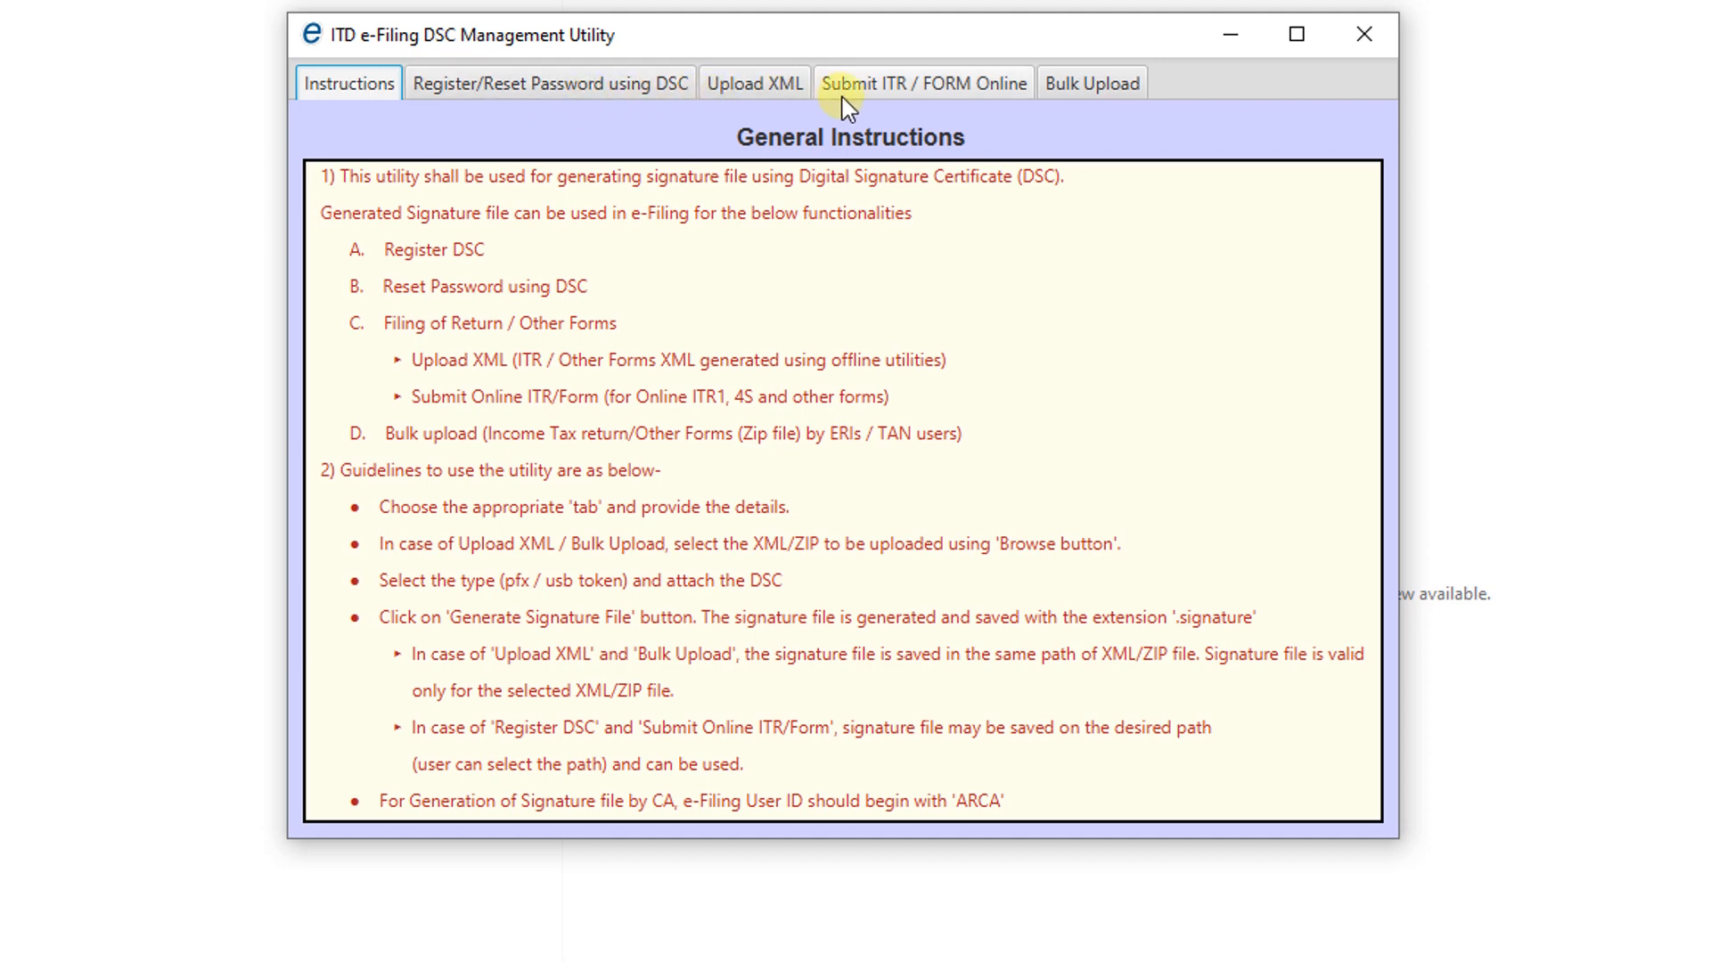
mouse_move(982, 112)
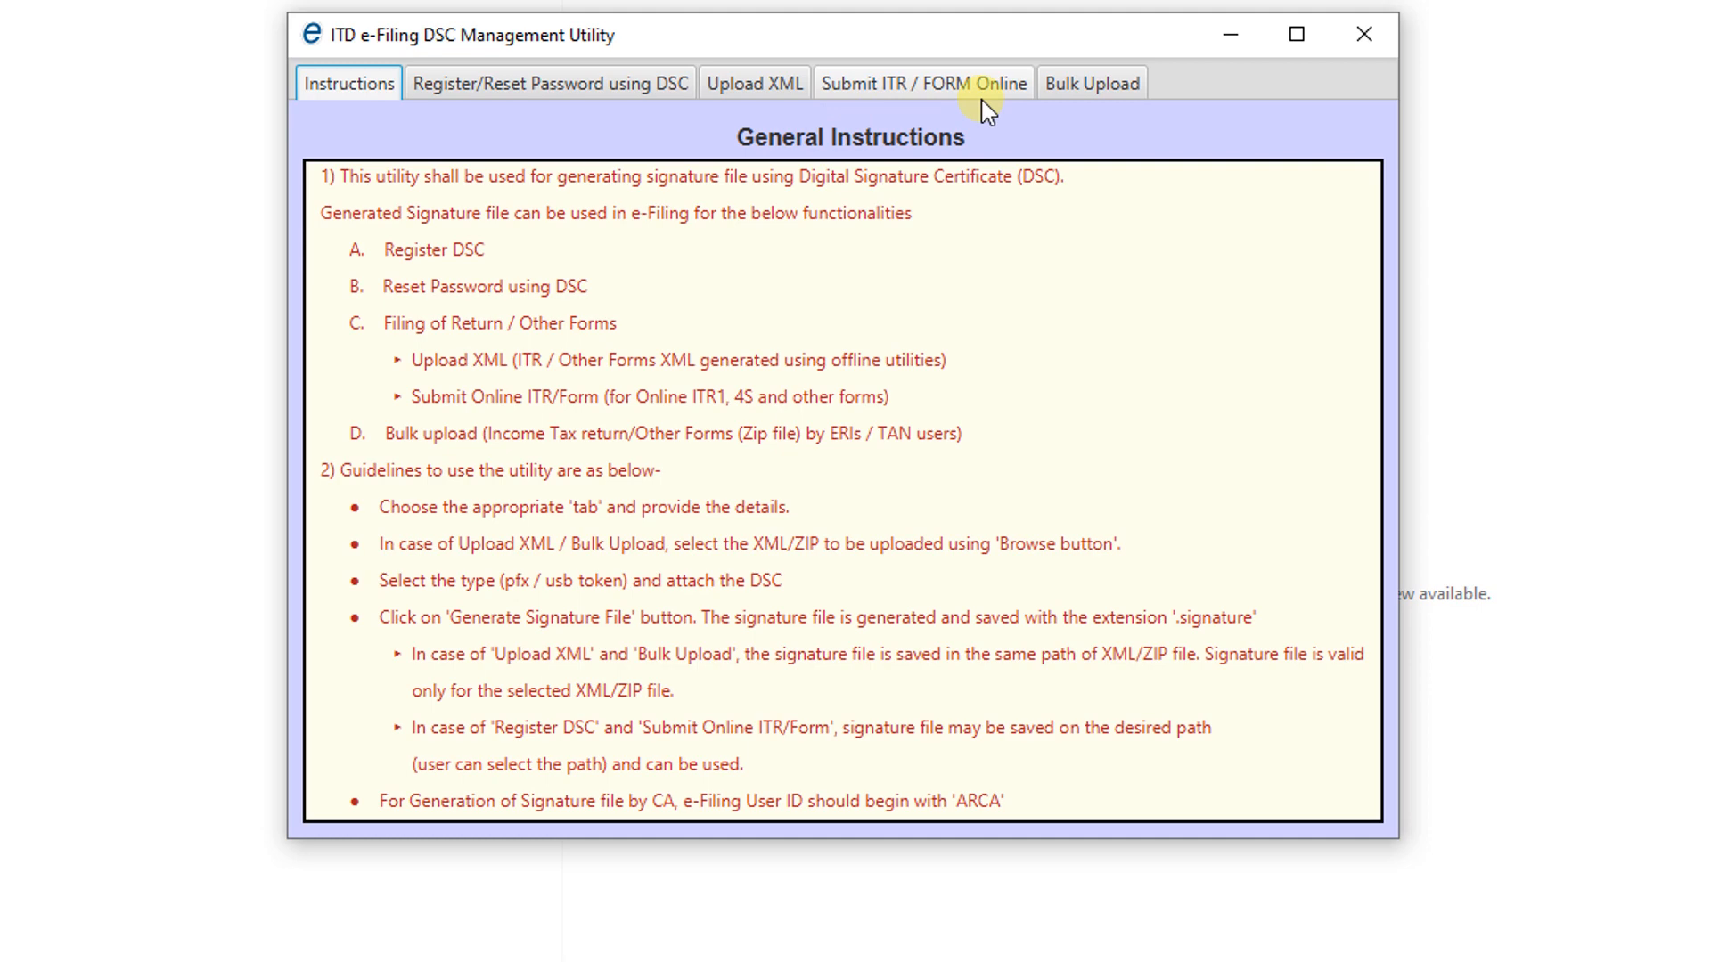
mouse_move(1093, 82)
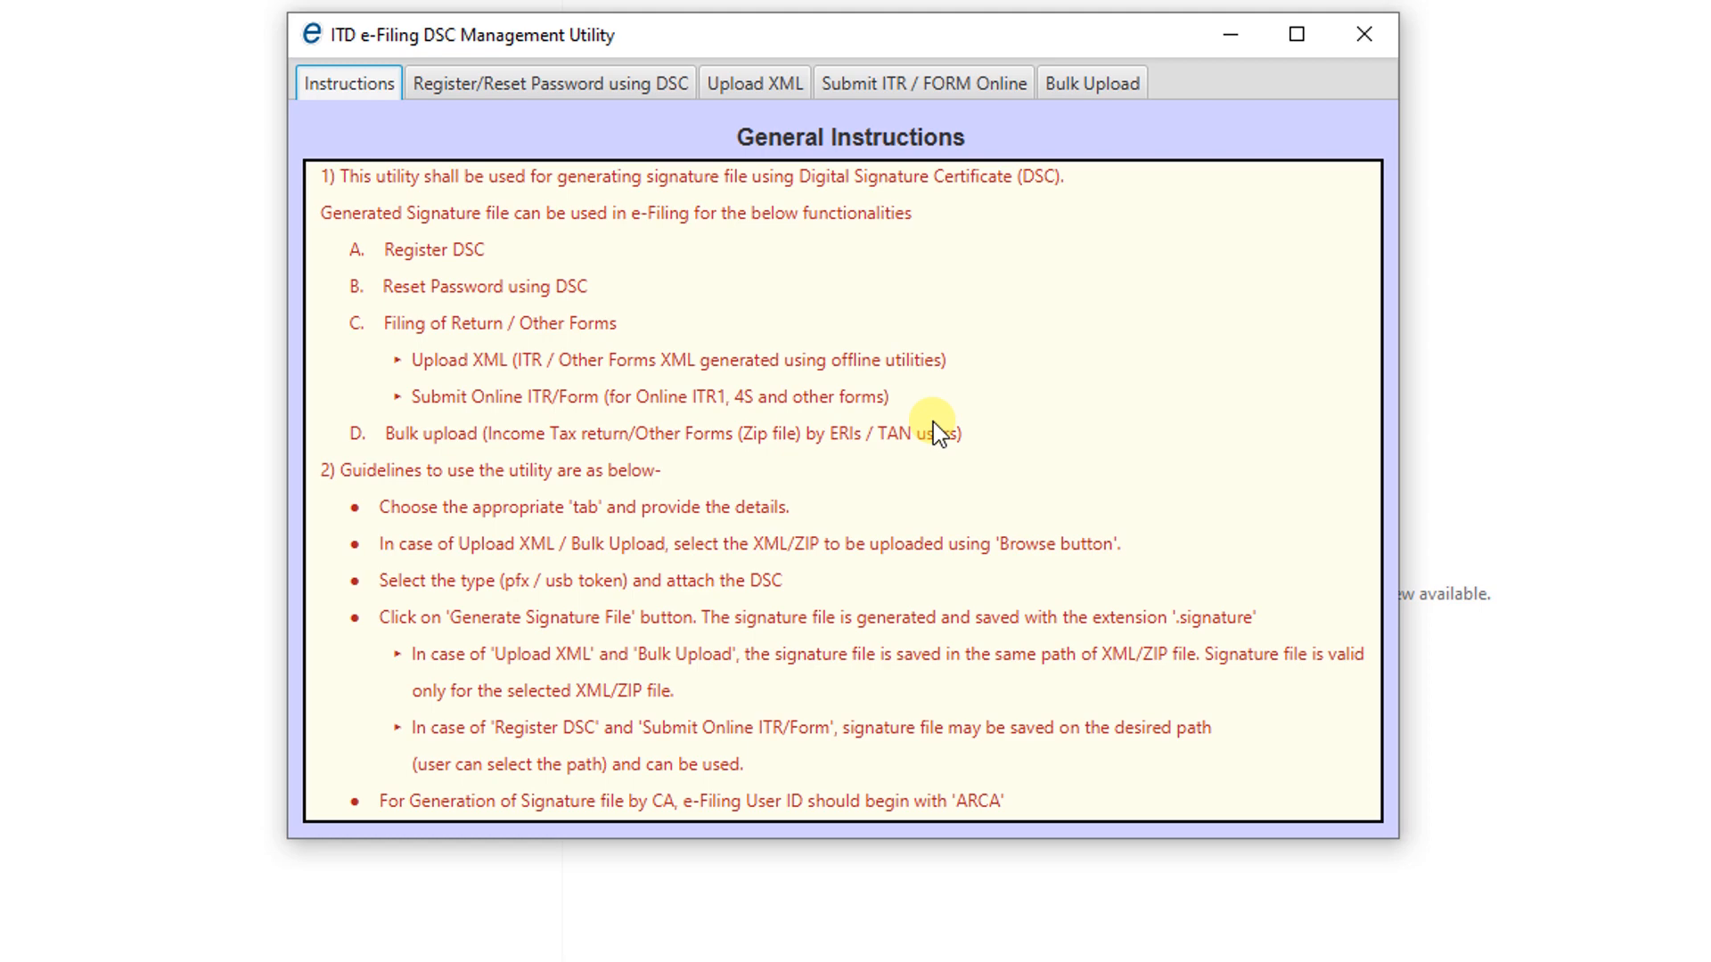
mouse_move(795, 292)
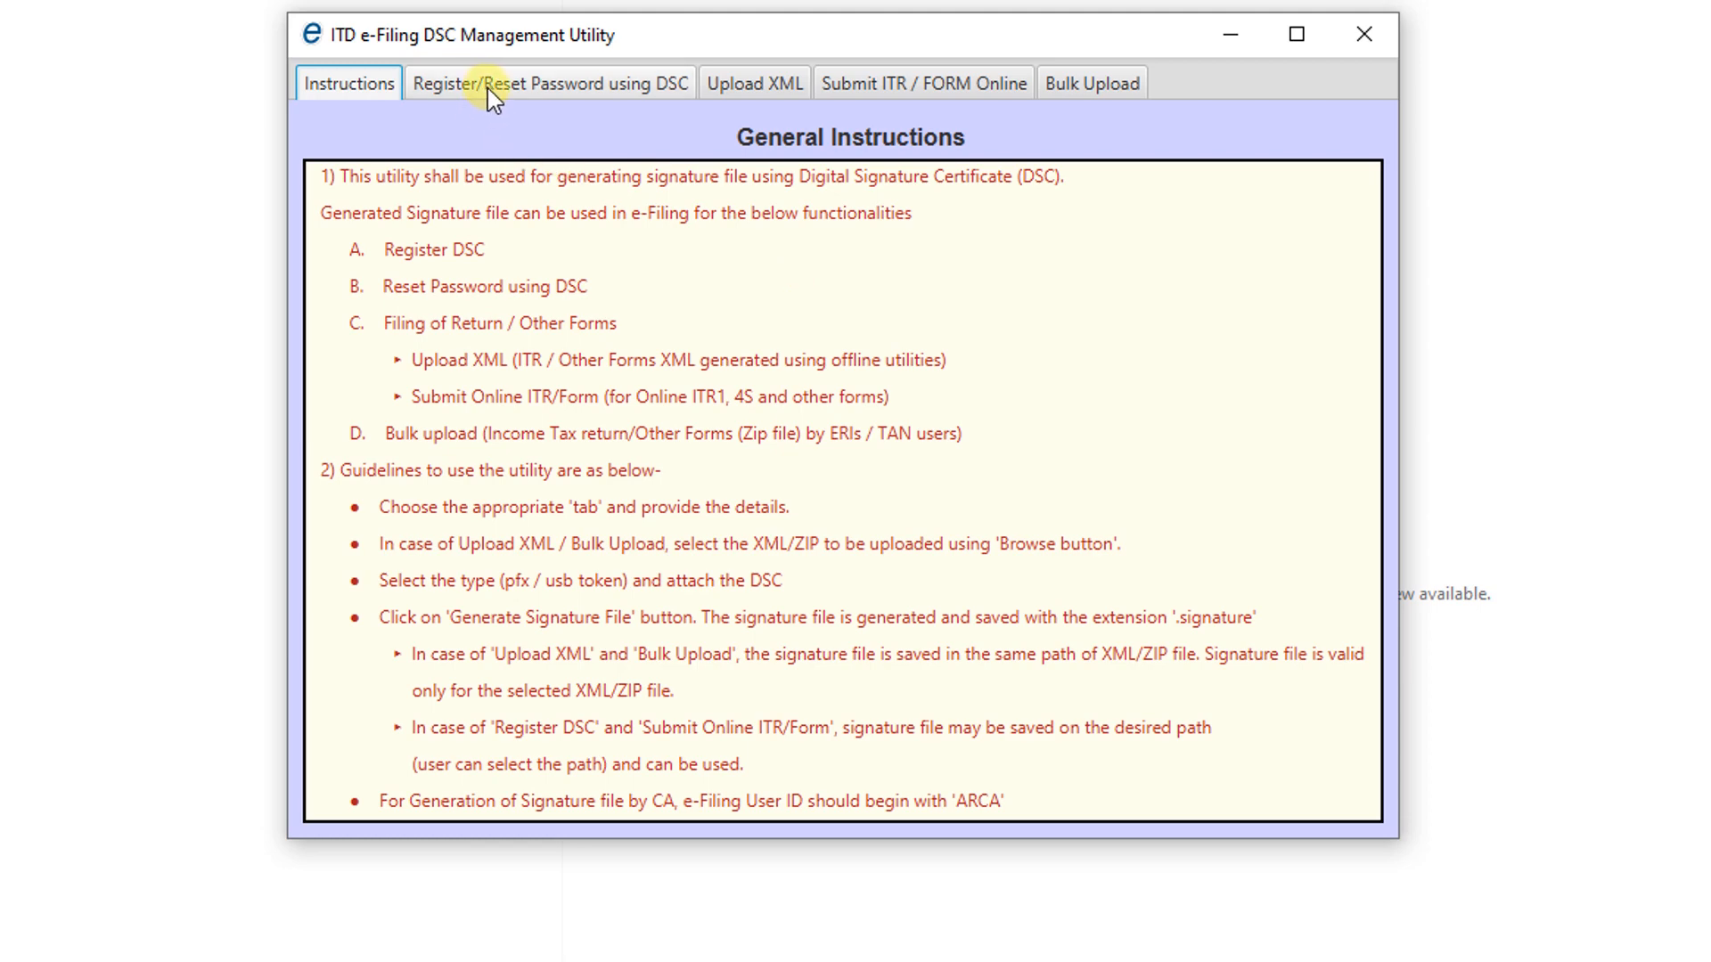
click(590, 84)
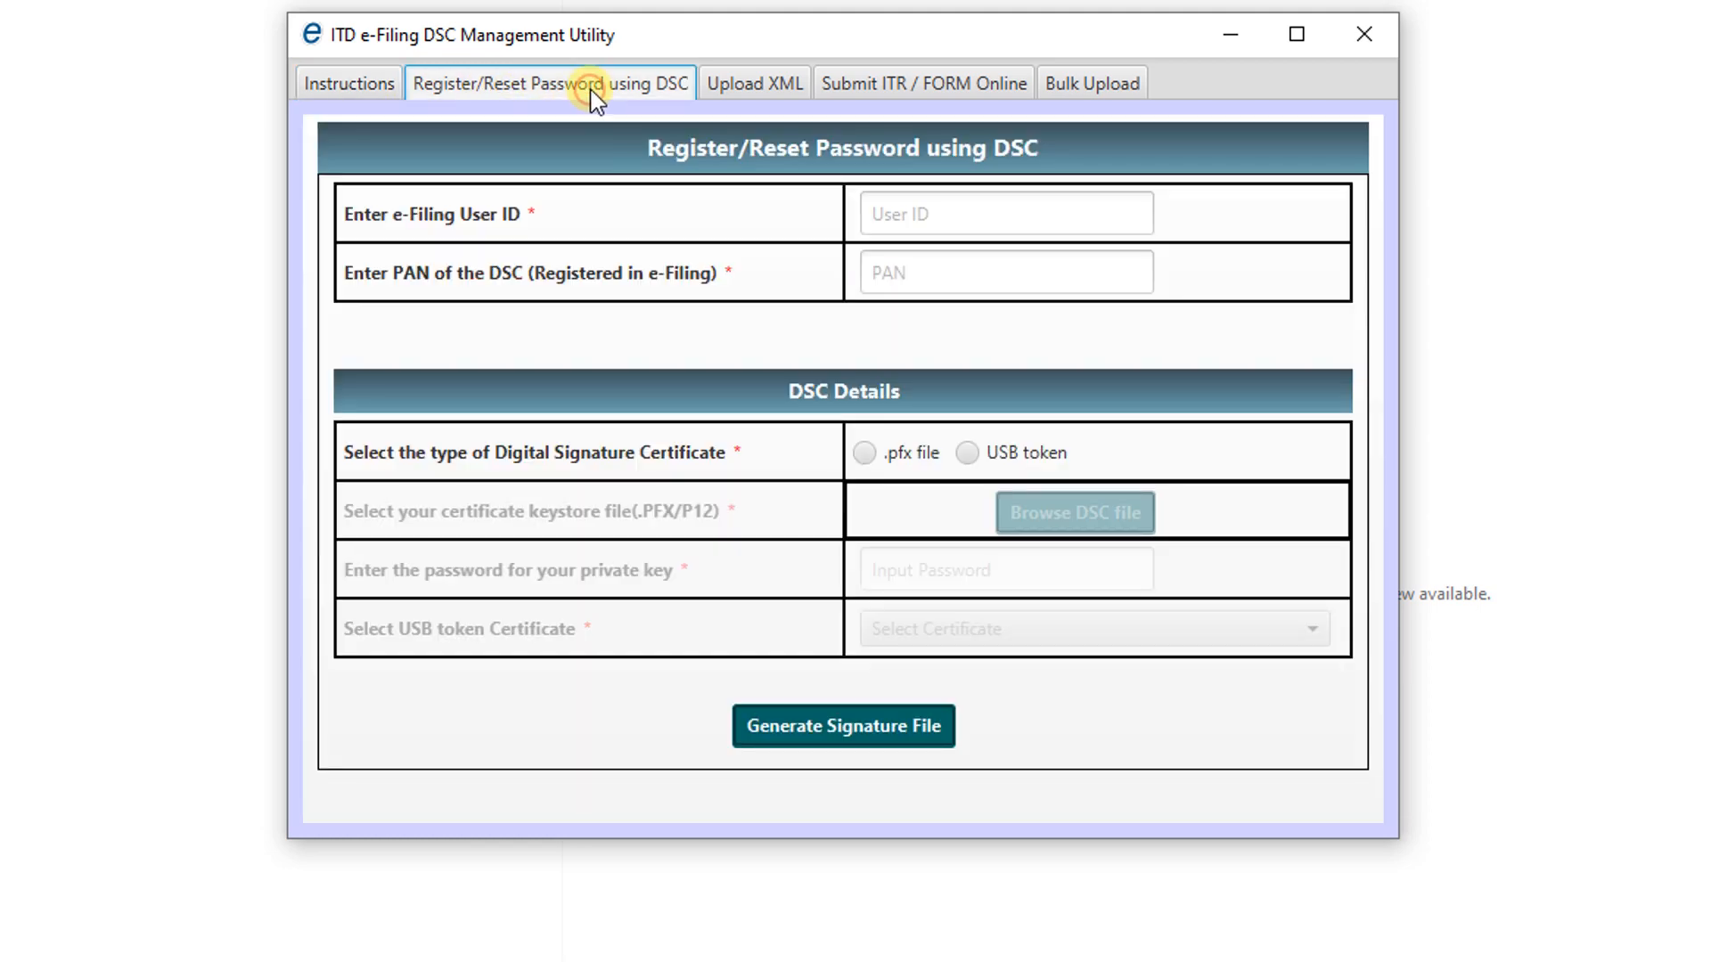
click(1006, 213)
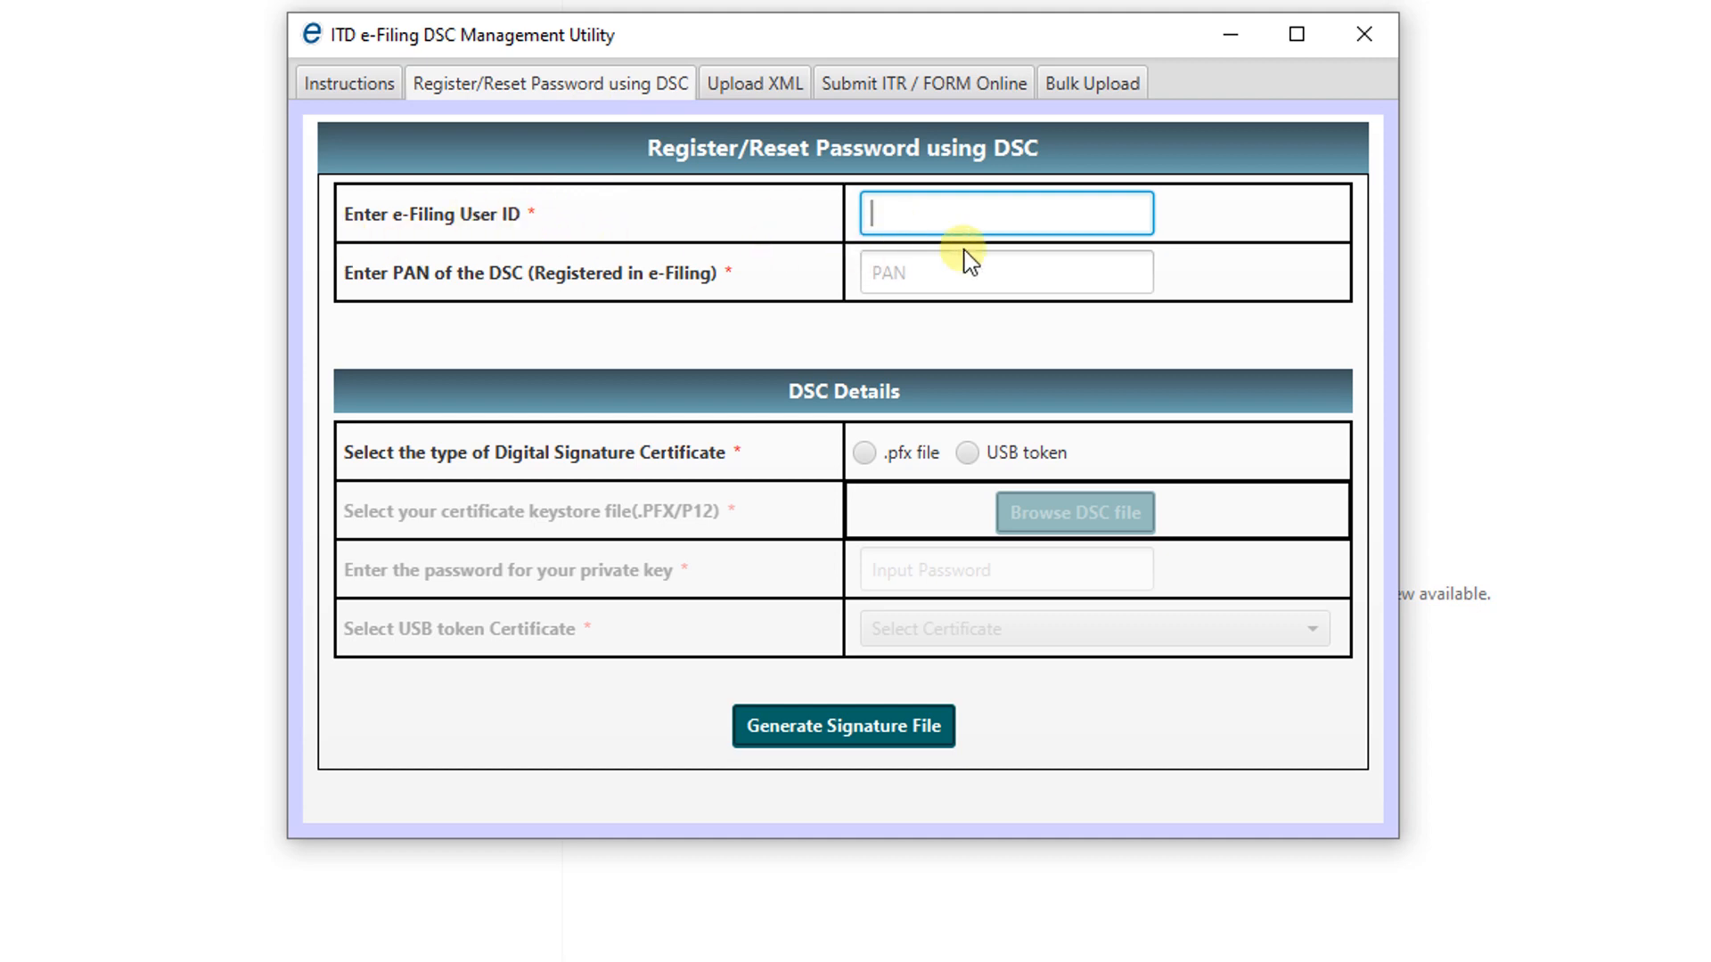
mouse_move(970, 257)
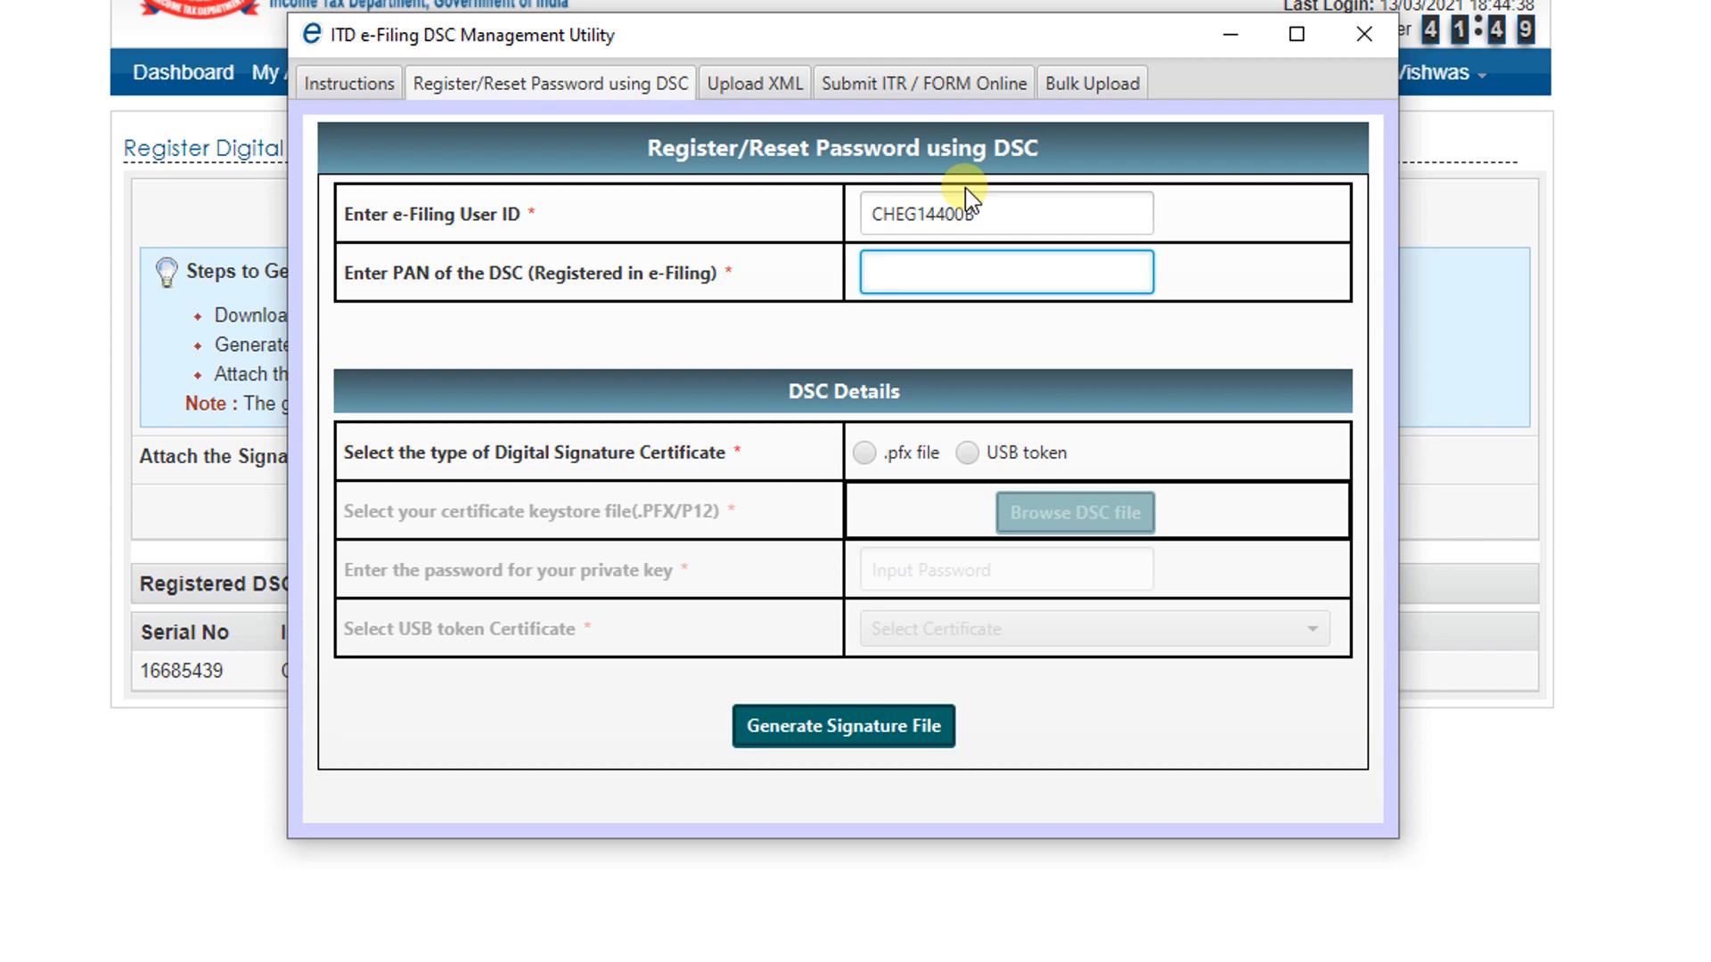
click(1006, 272)
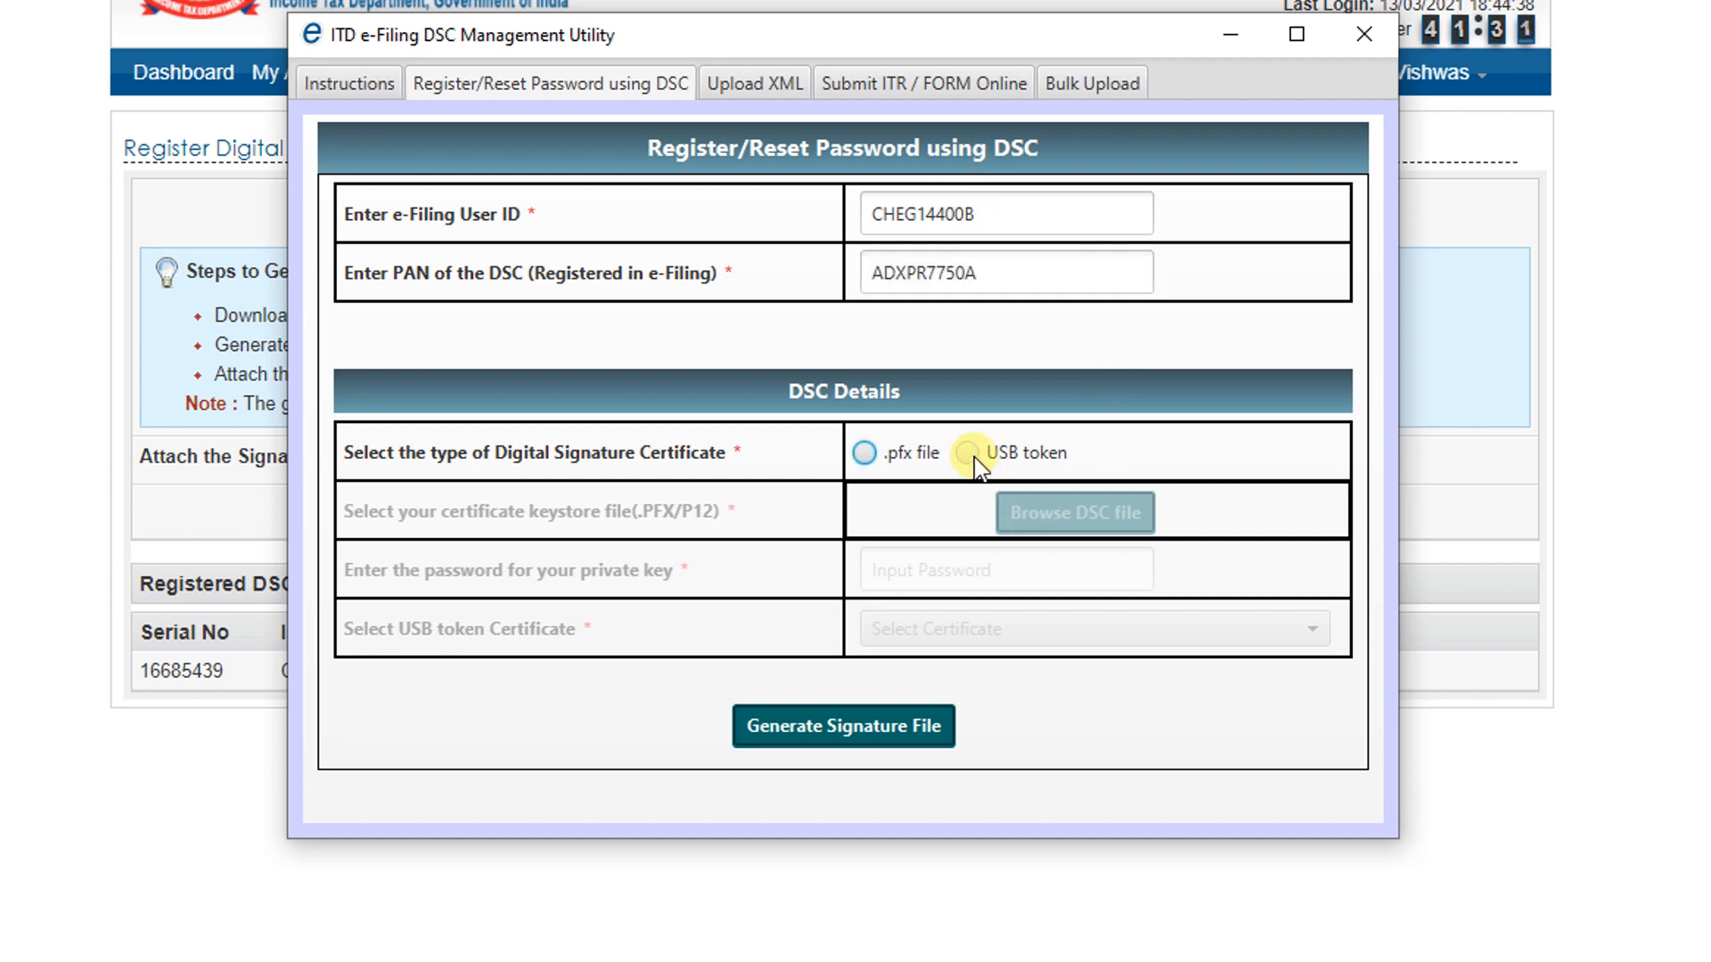
click(863, 452)
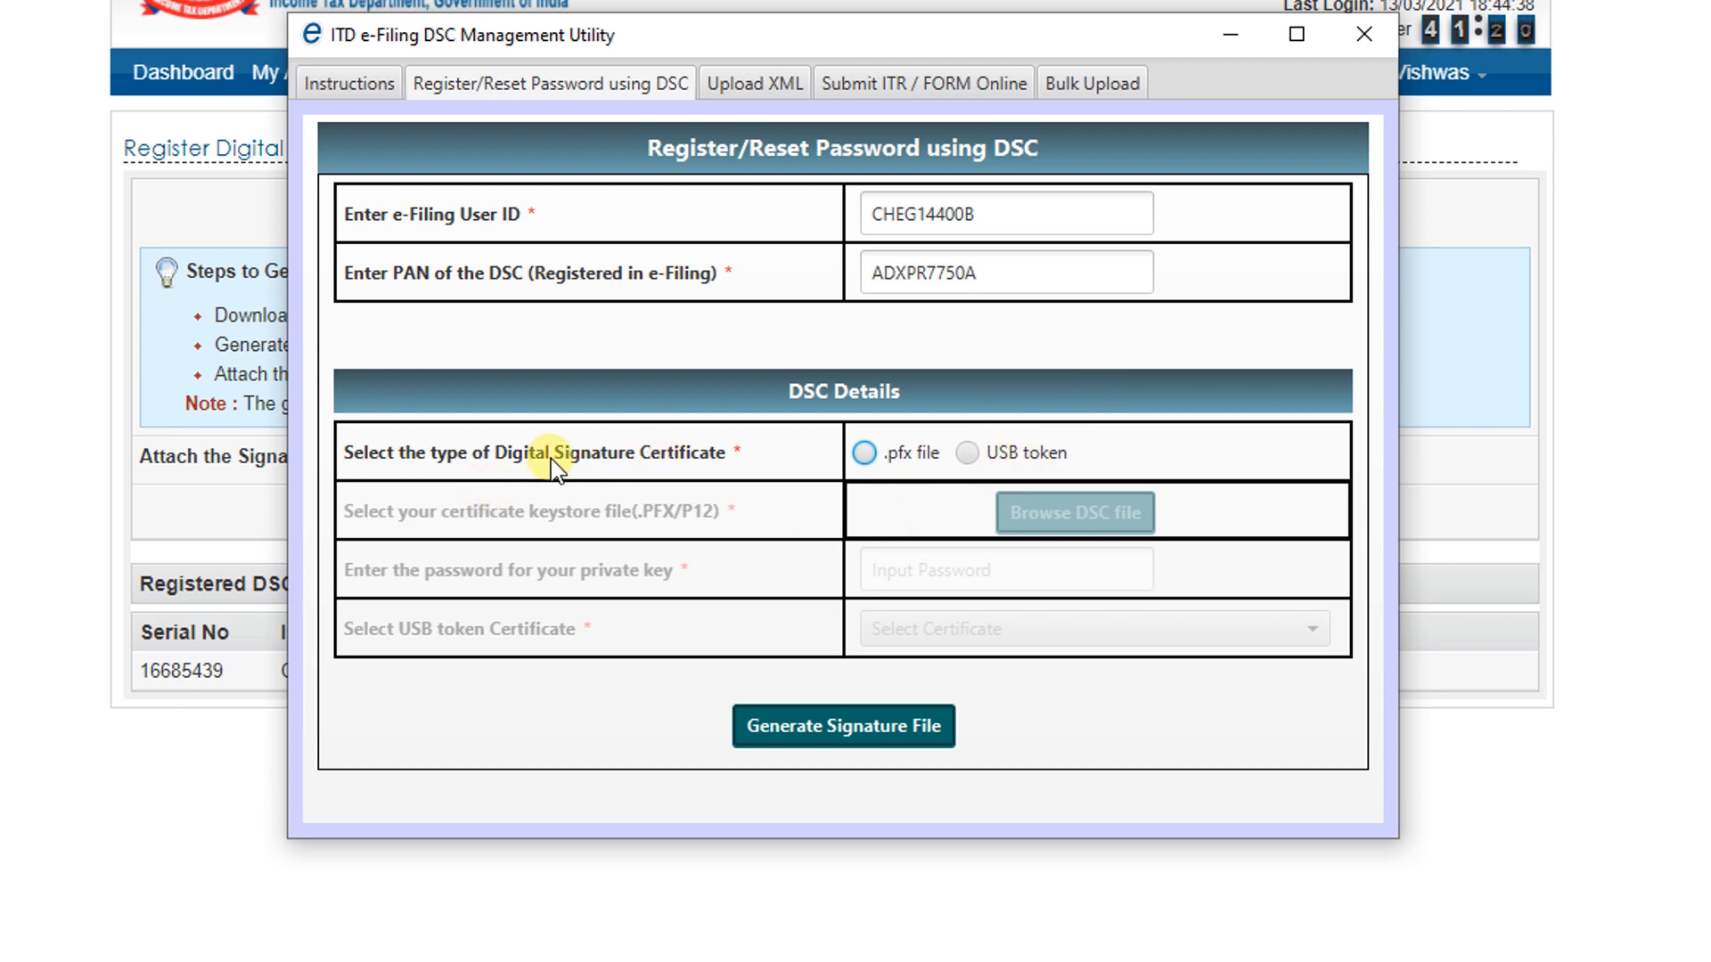
click(963, 452)
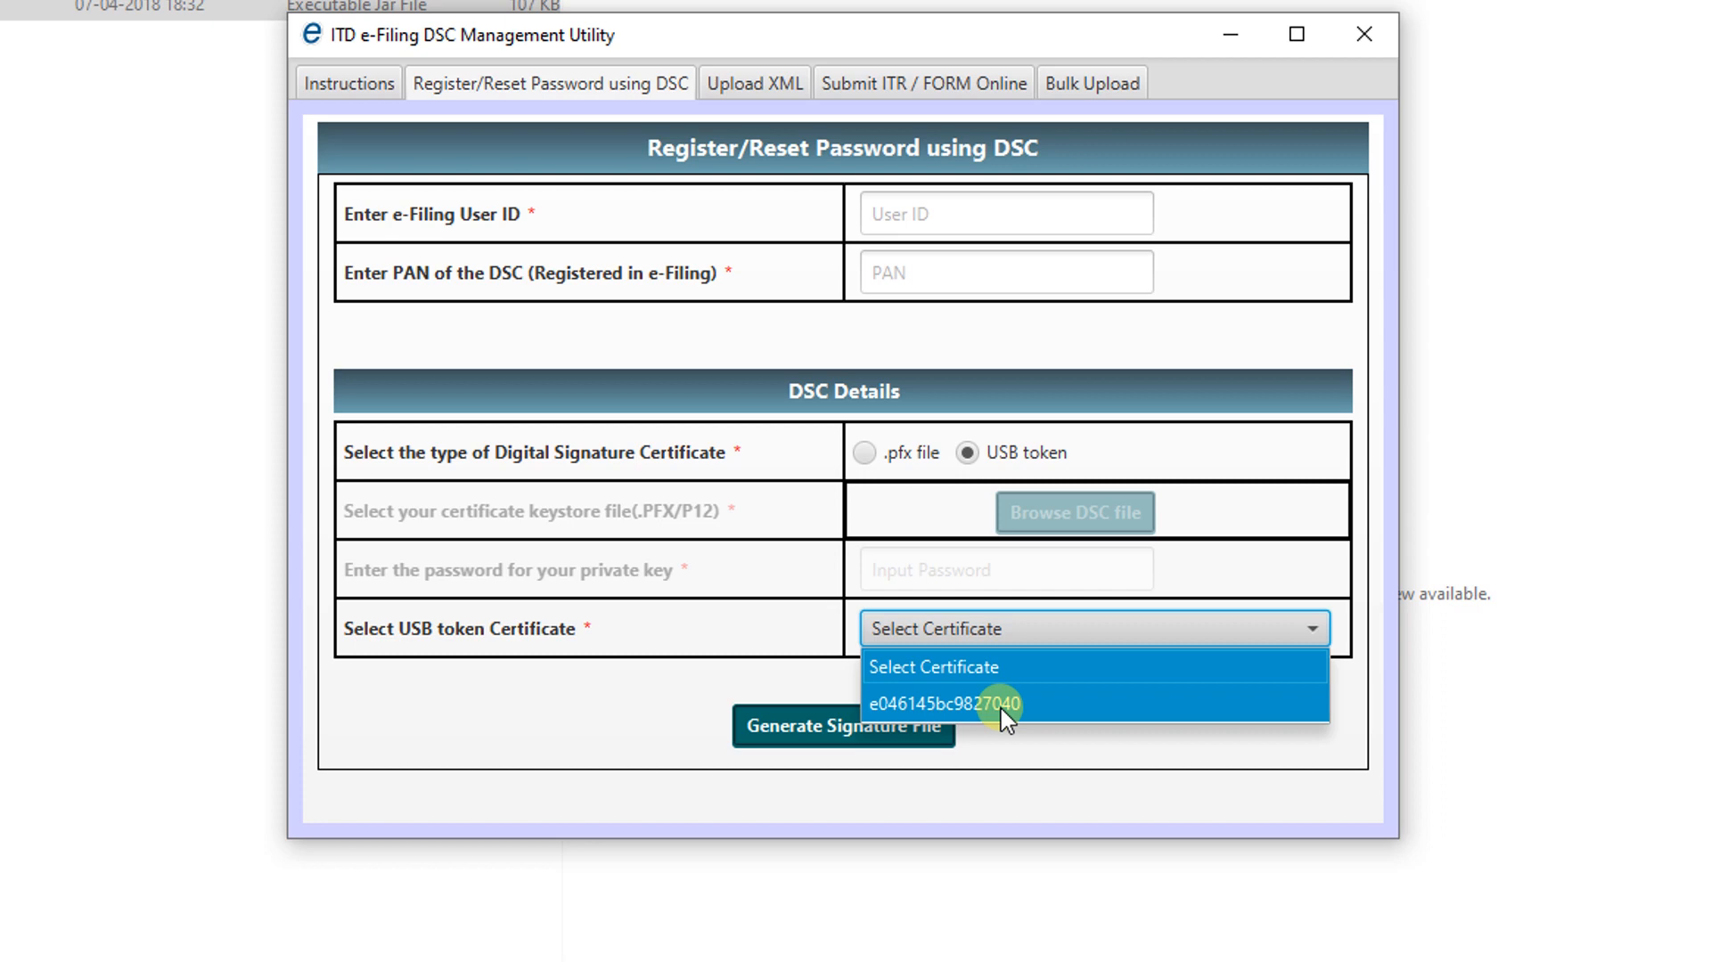
click(948, 703)
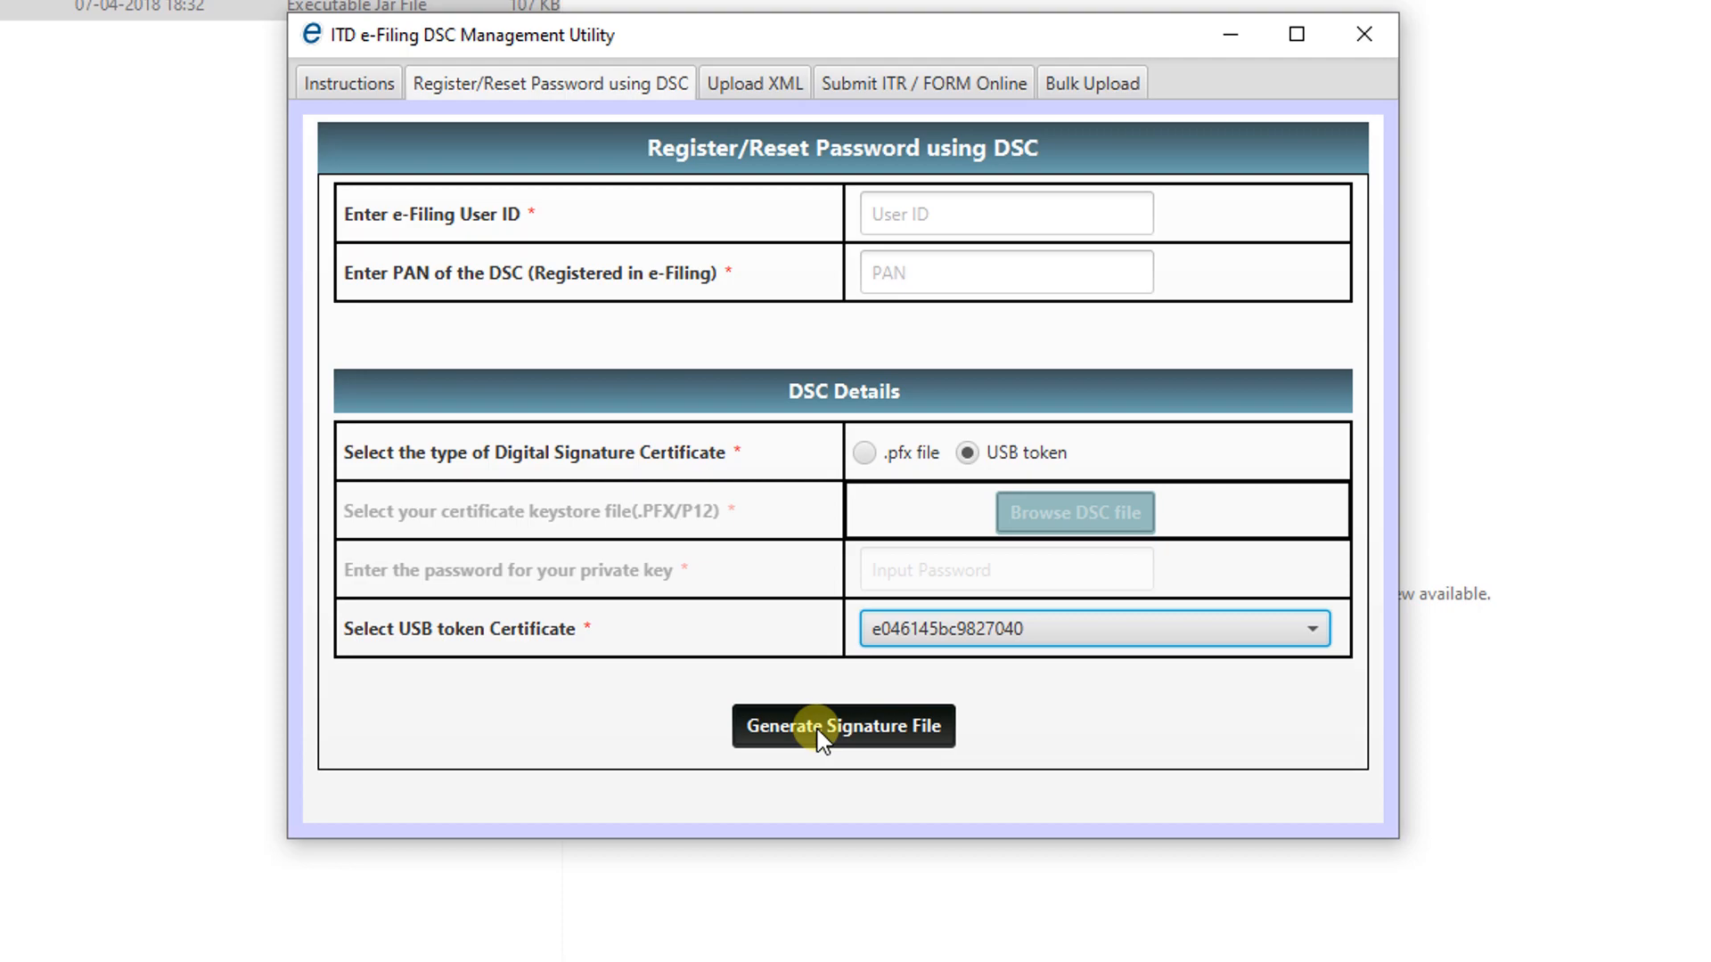
click(843, 726)
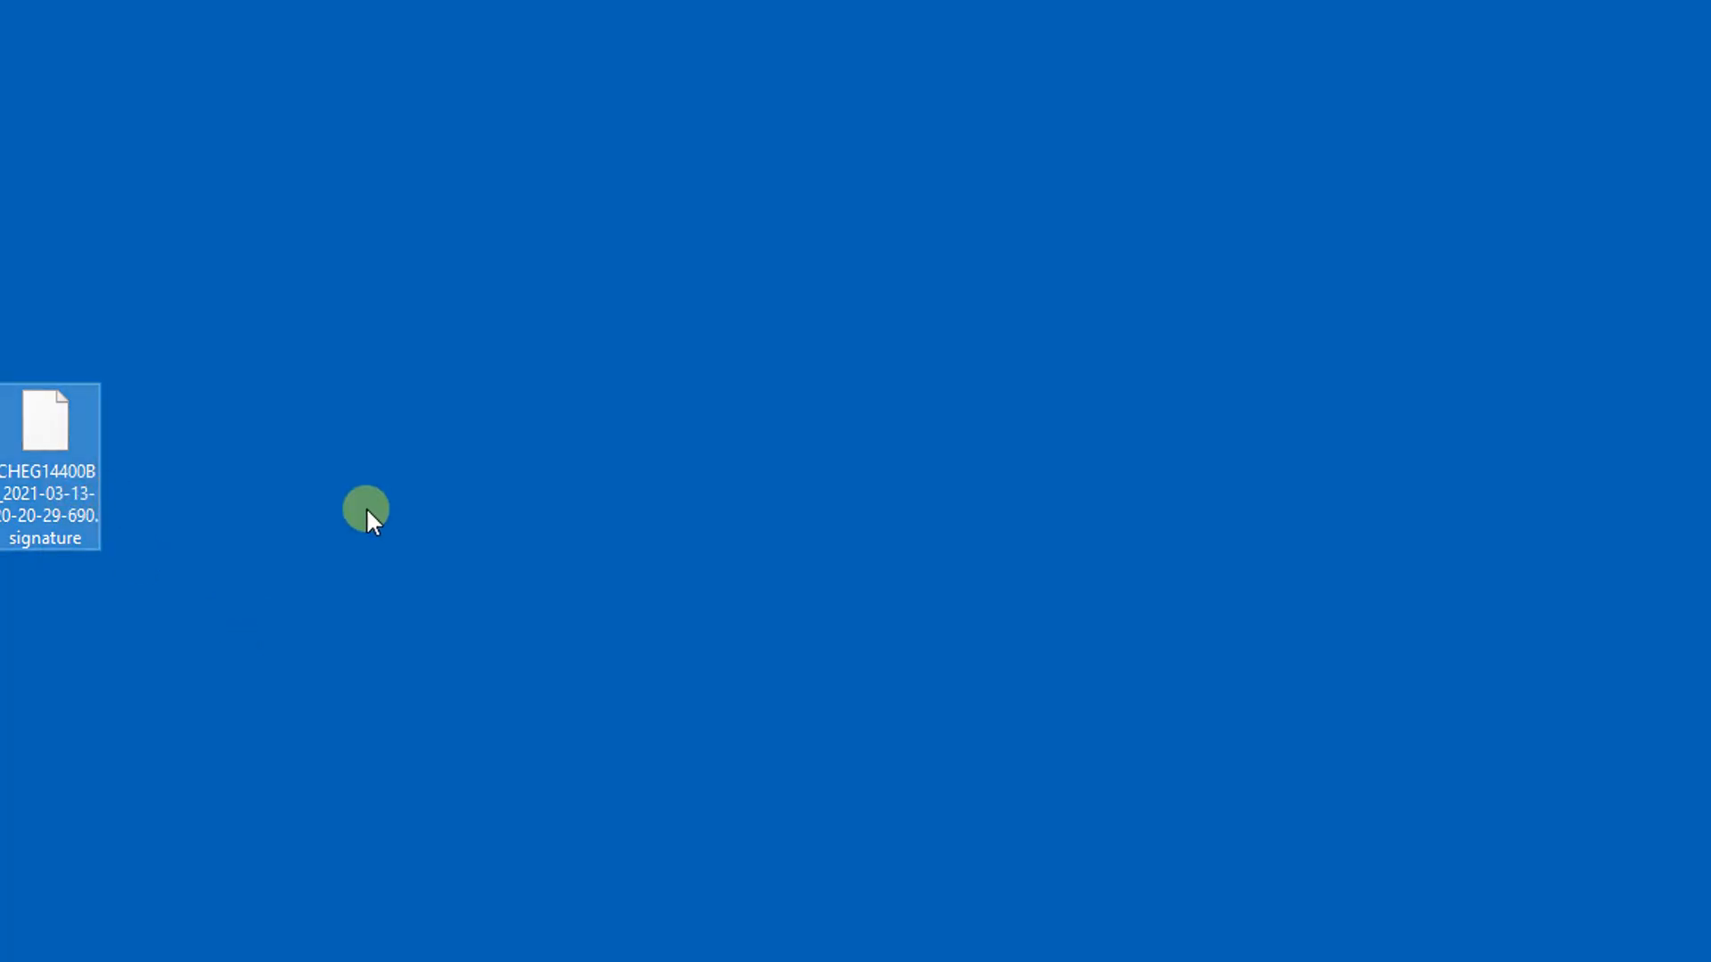
Attach the generated .signature file on the Register DSC page and submit it
click(803, 456)
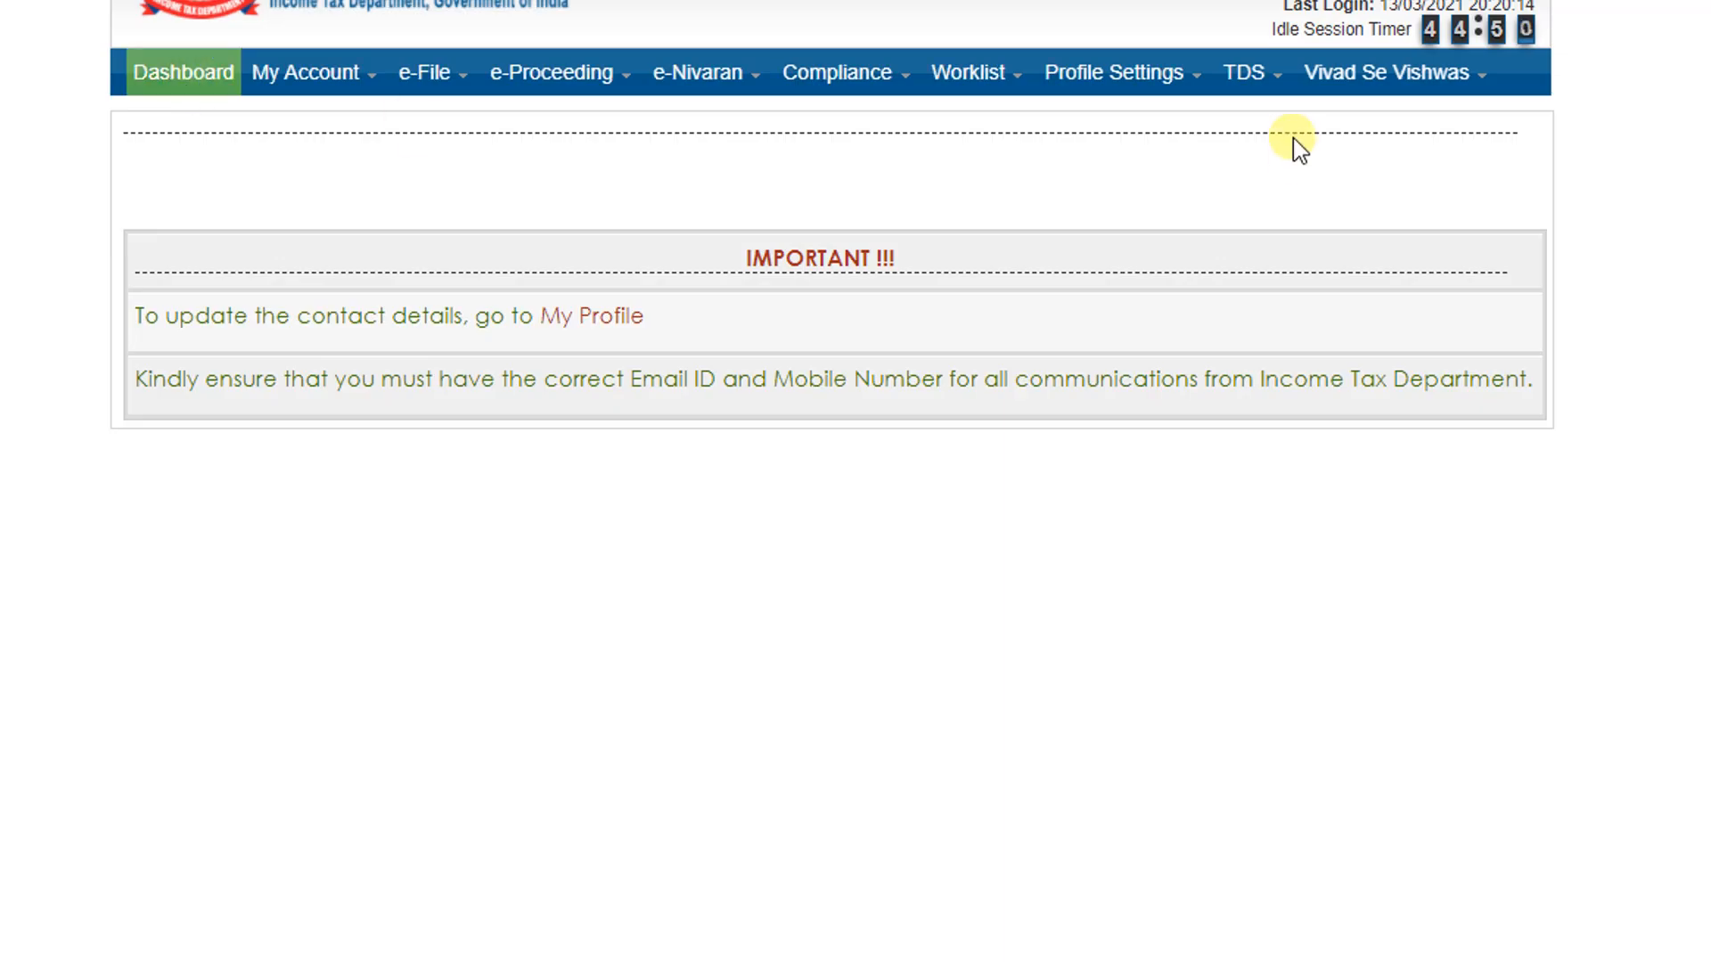
click(1113, 72)
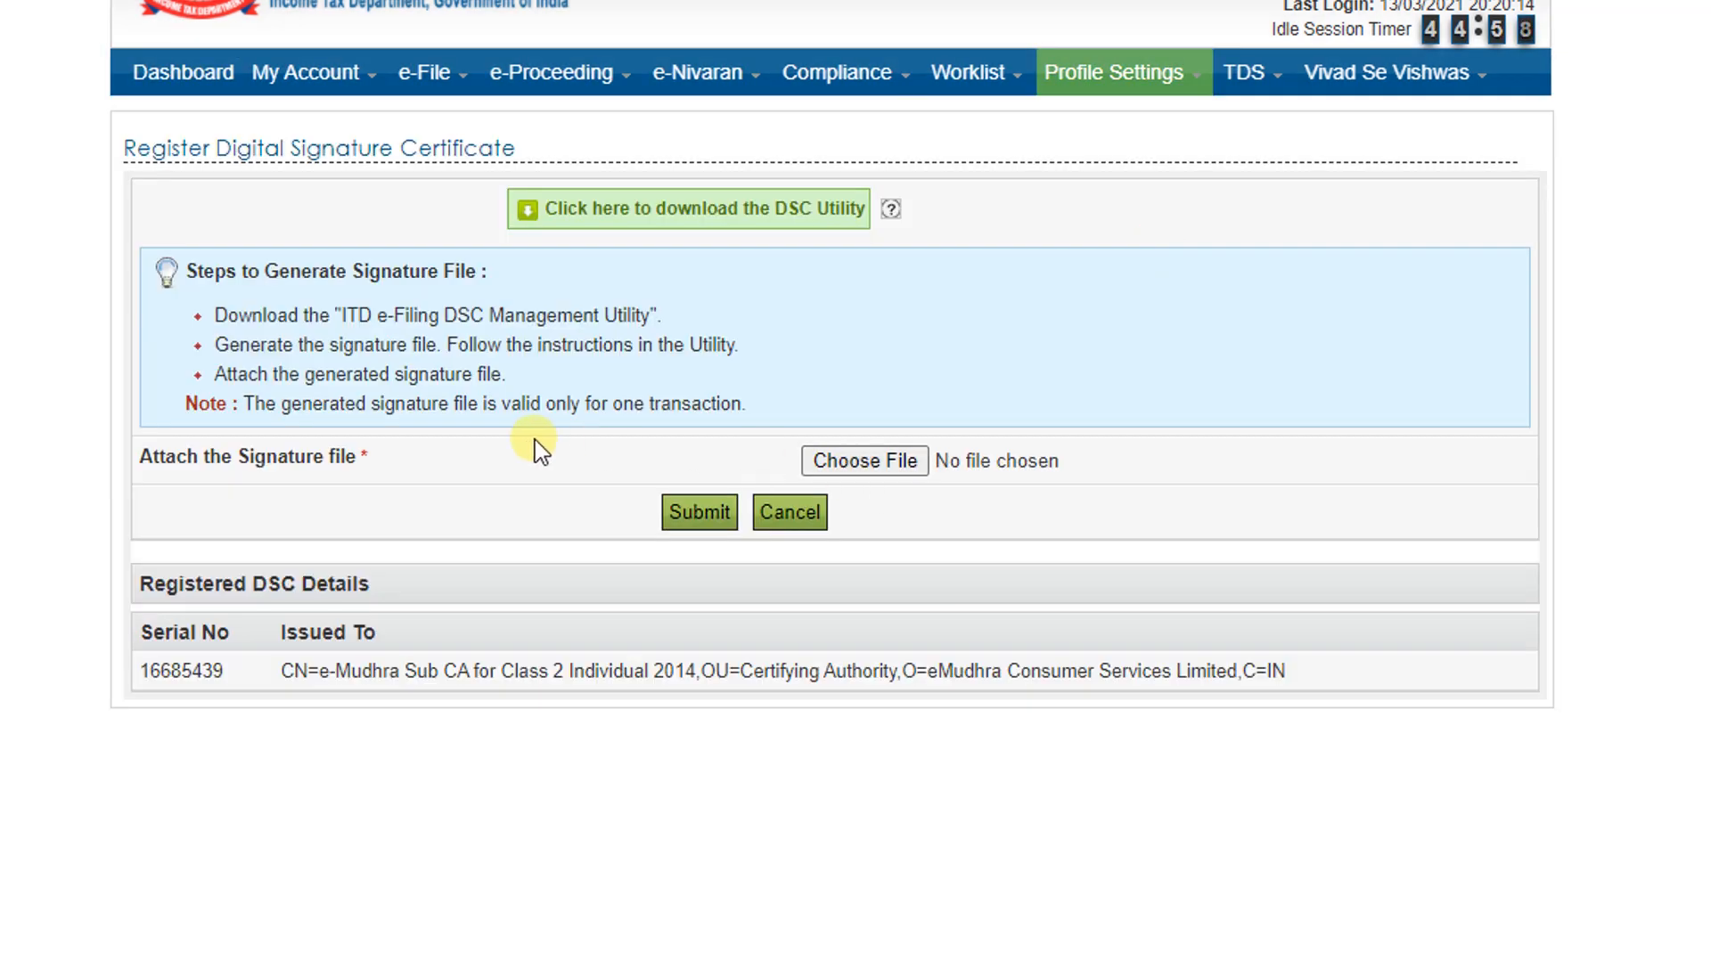
mouse_move(771, 479)
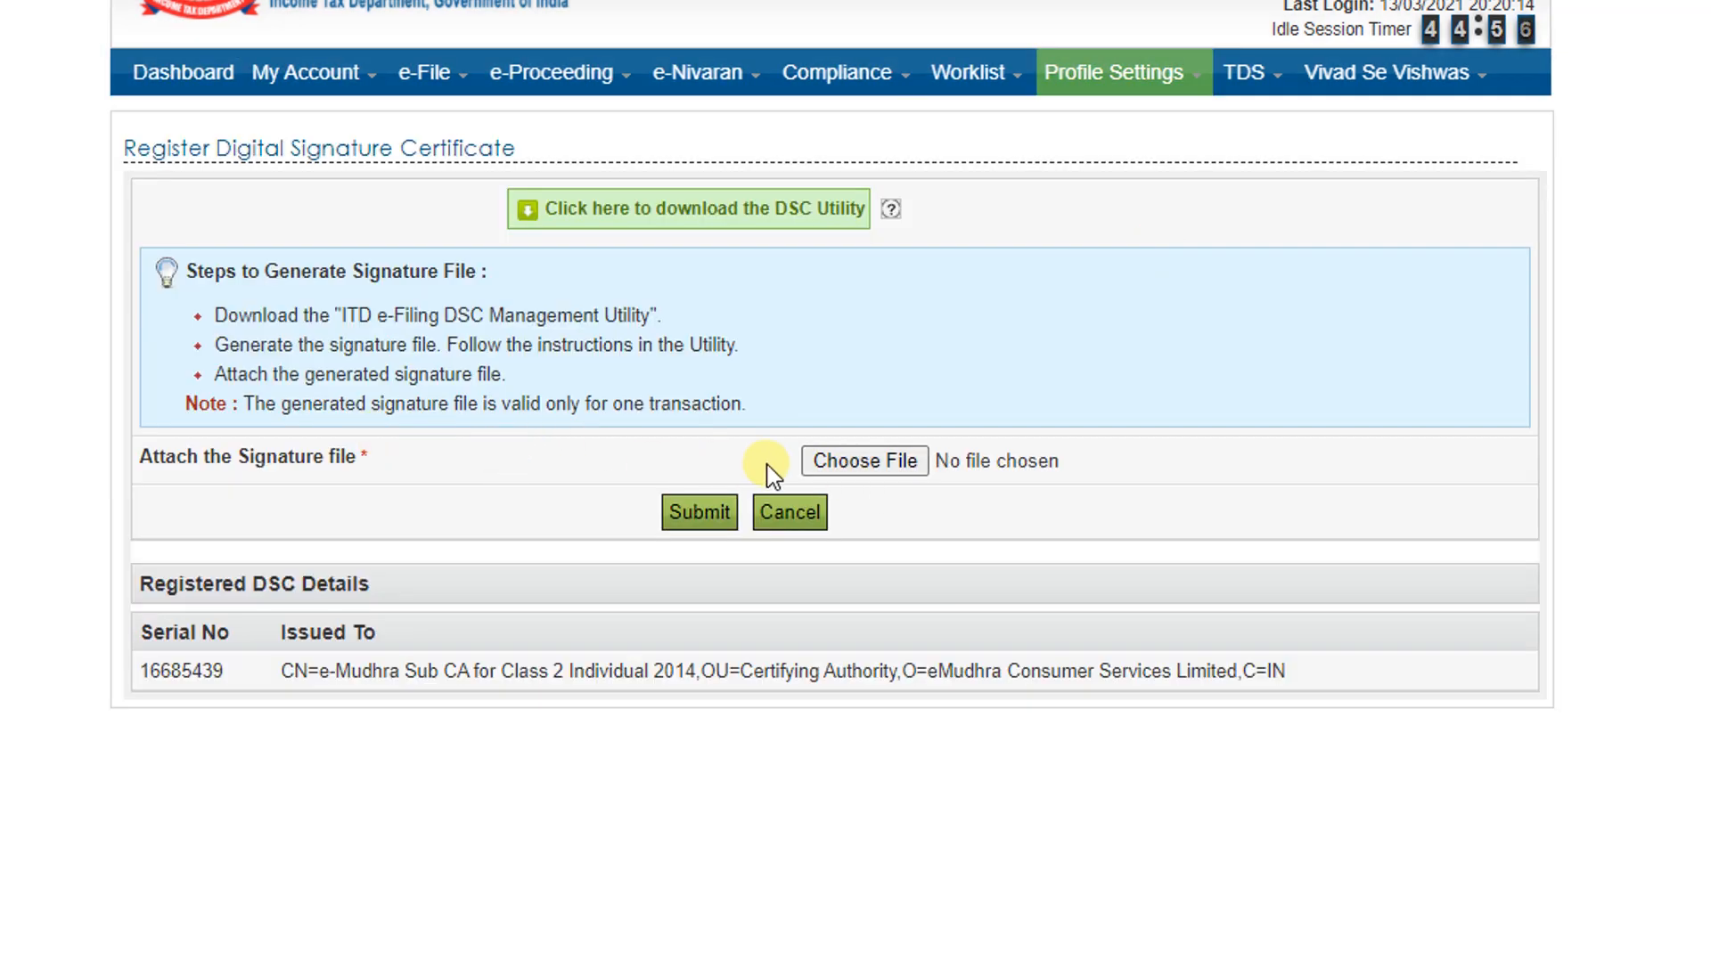
click(864, 461)
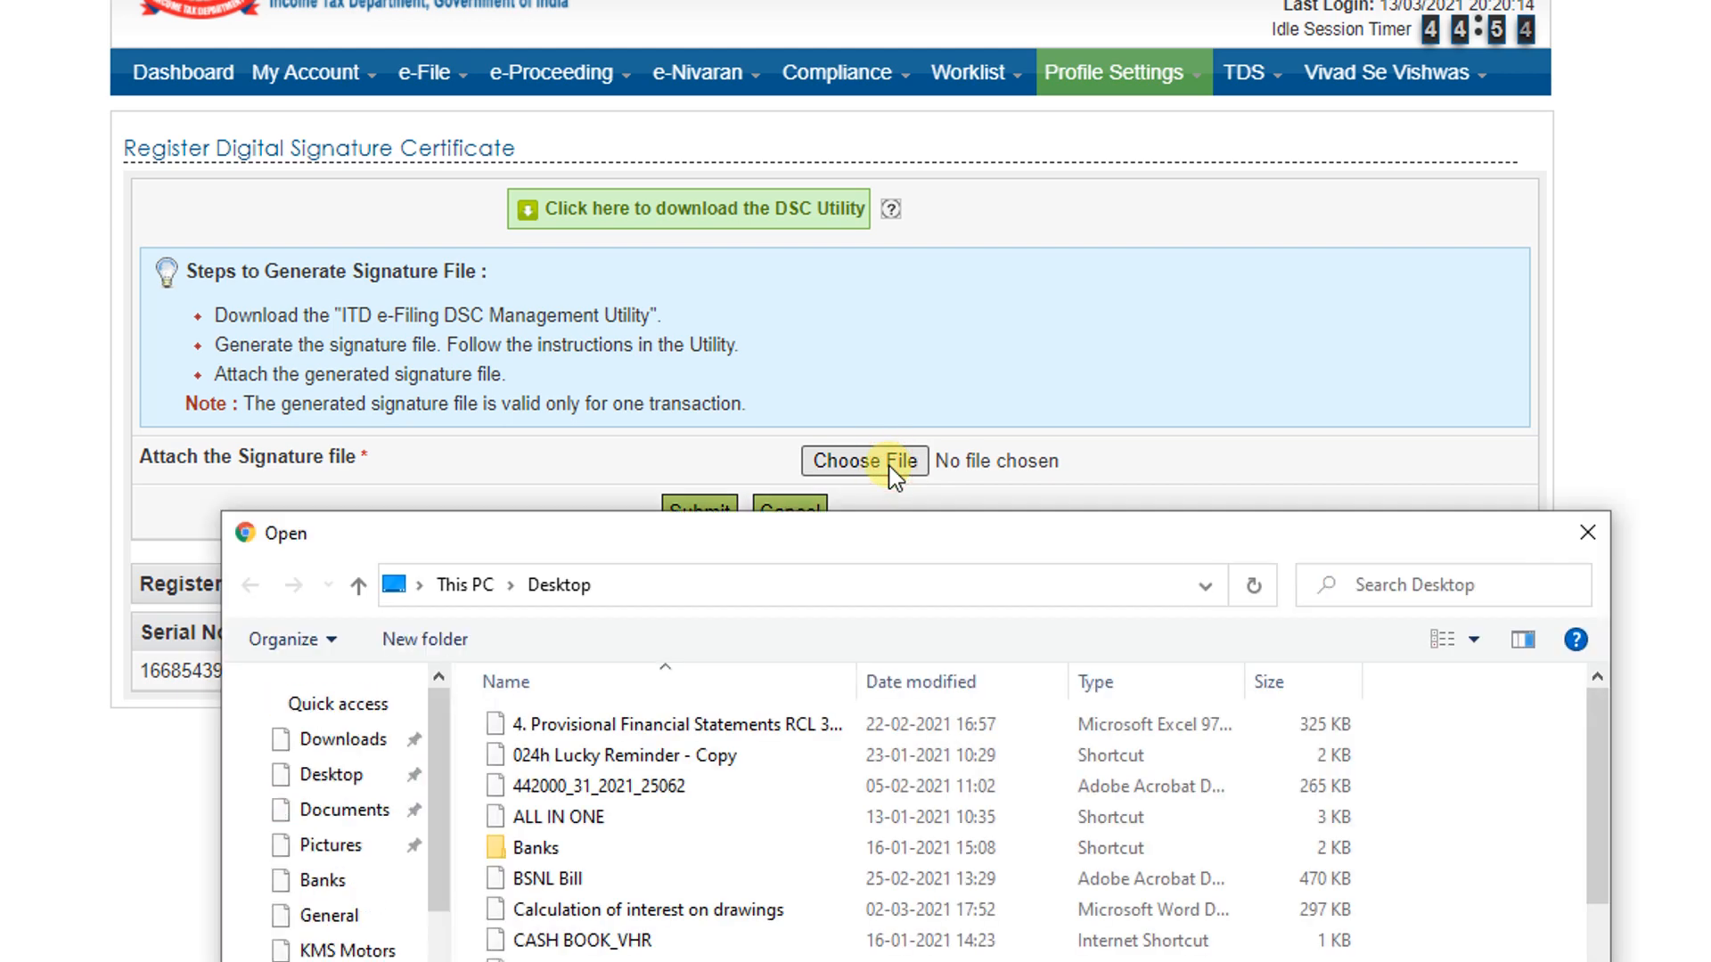
click(600, 786)
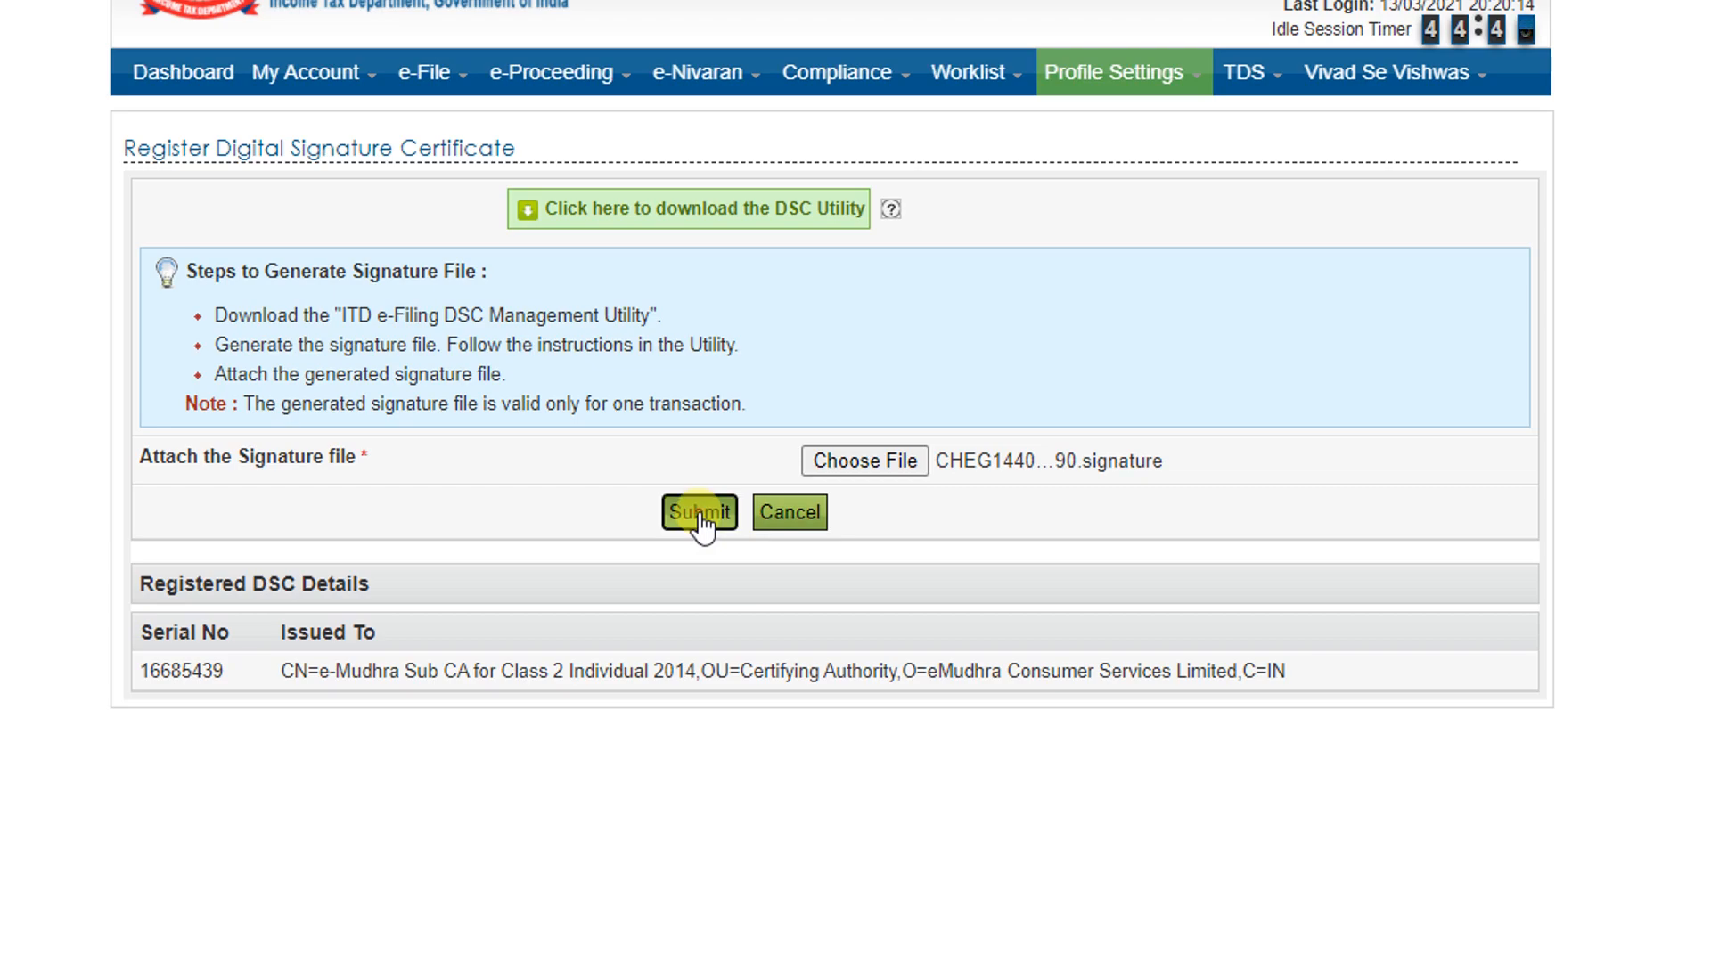
click(698, 513)
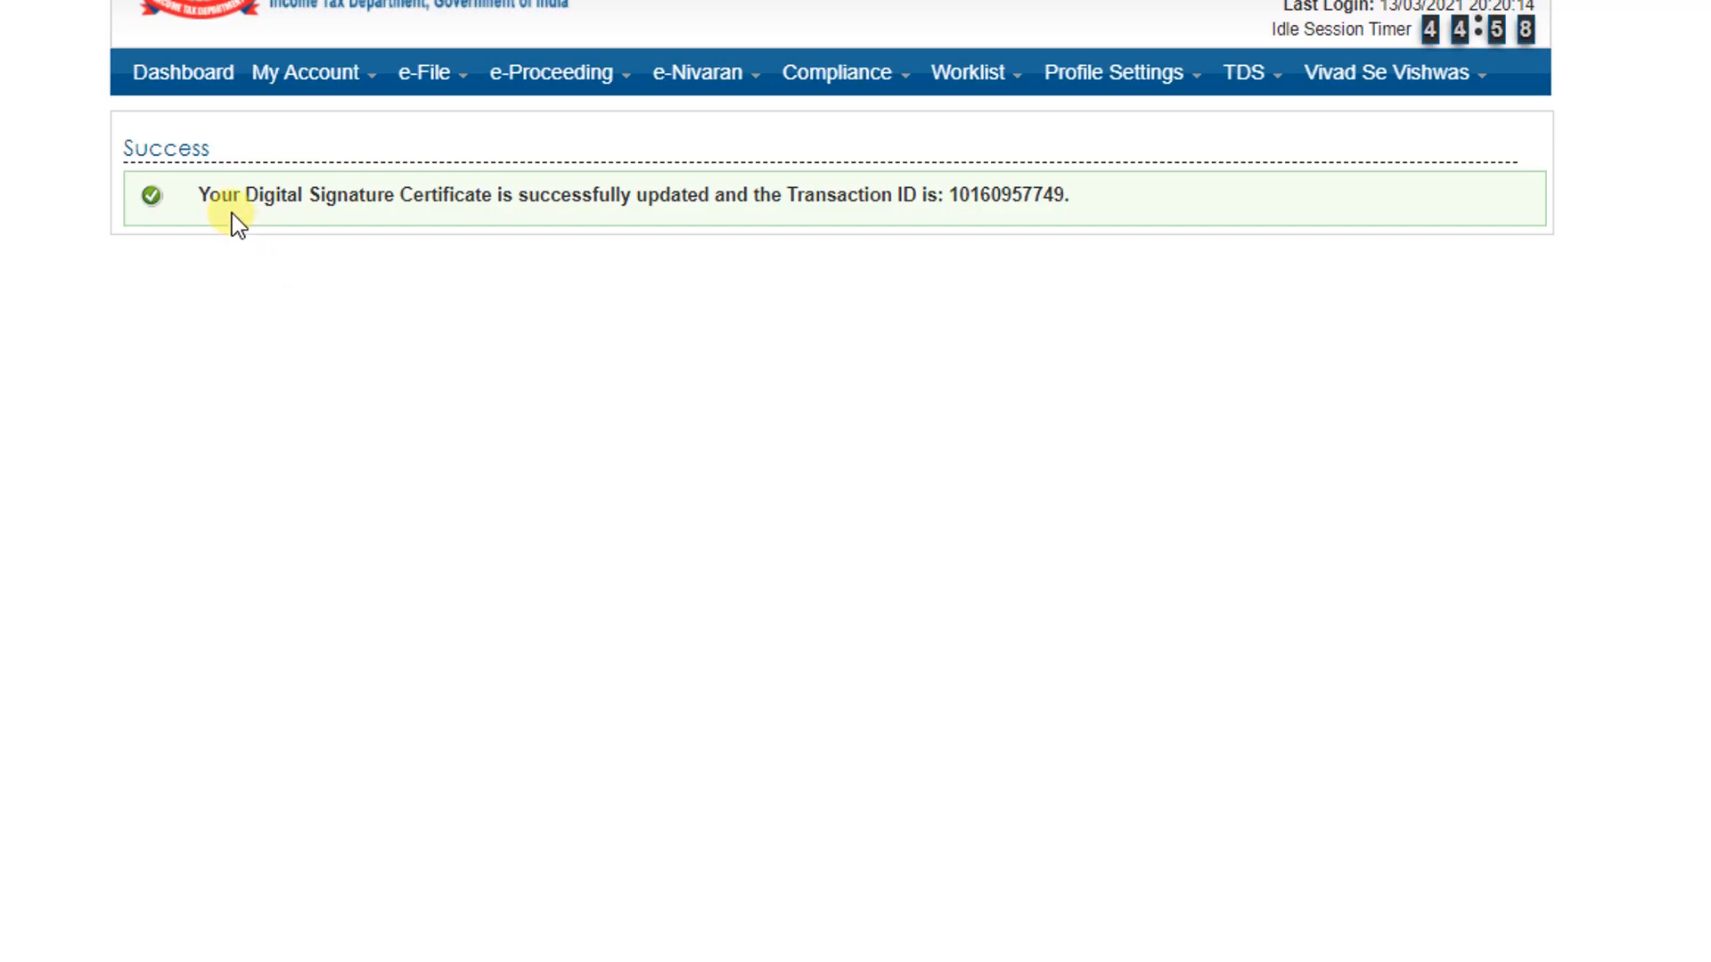
mouse_move(504, 259)
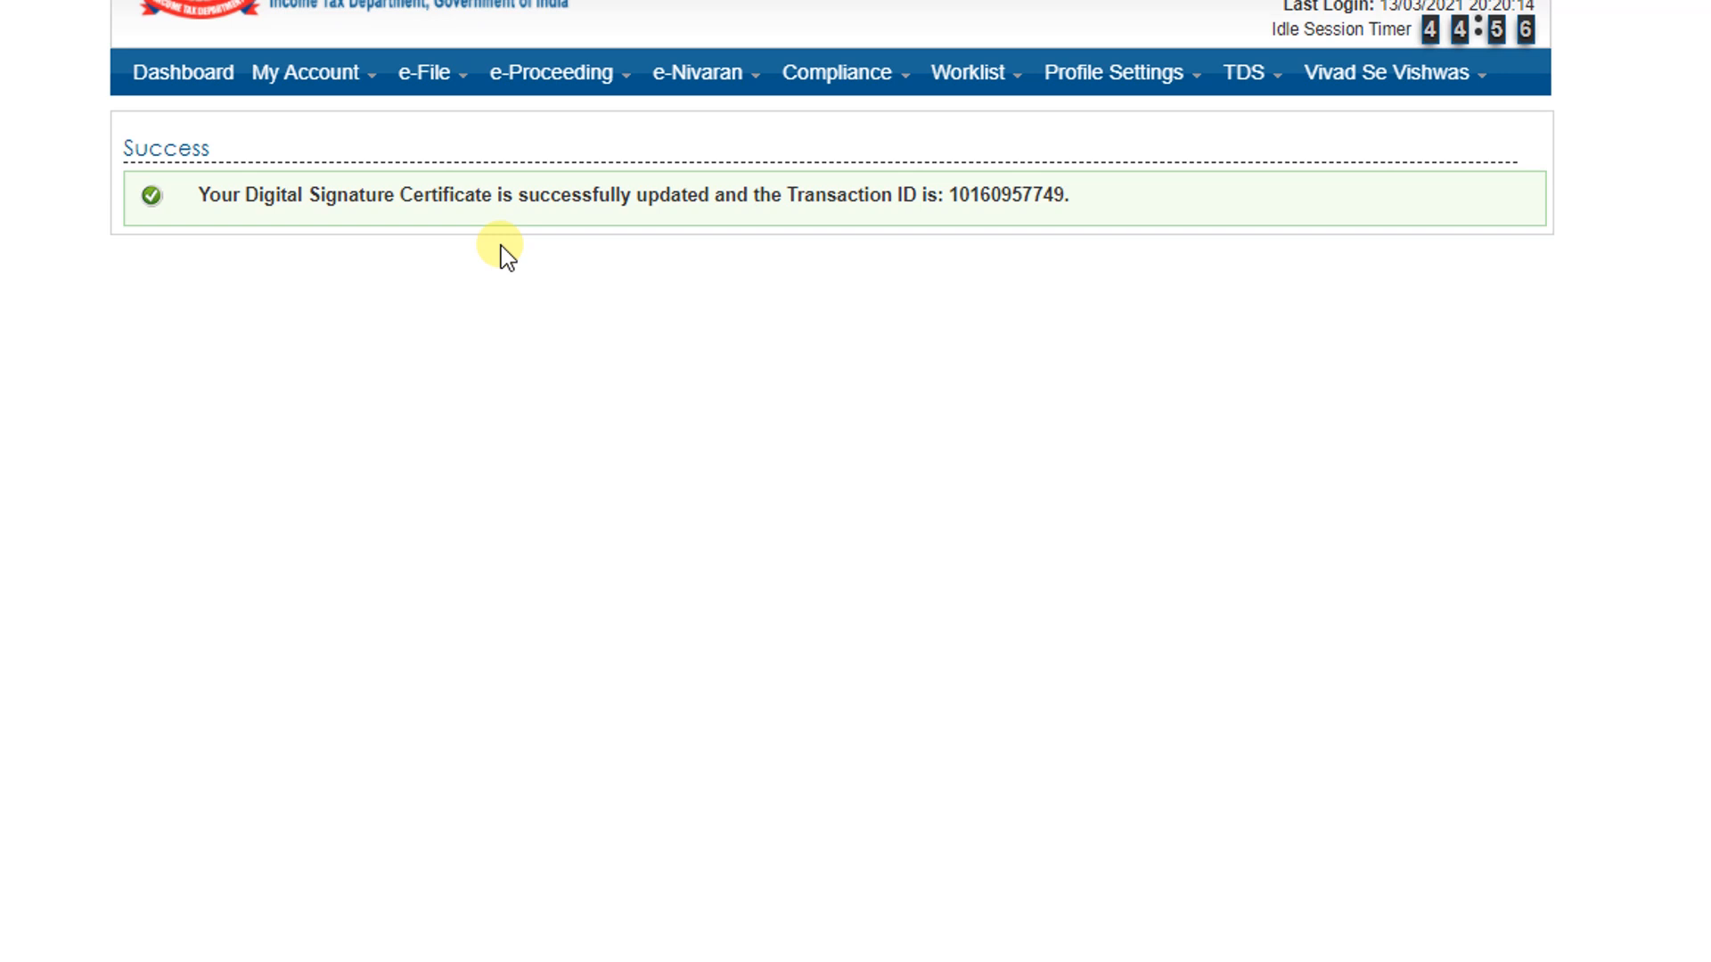
mouse_move(824, 254)
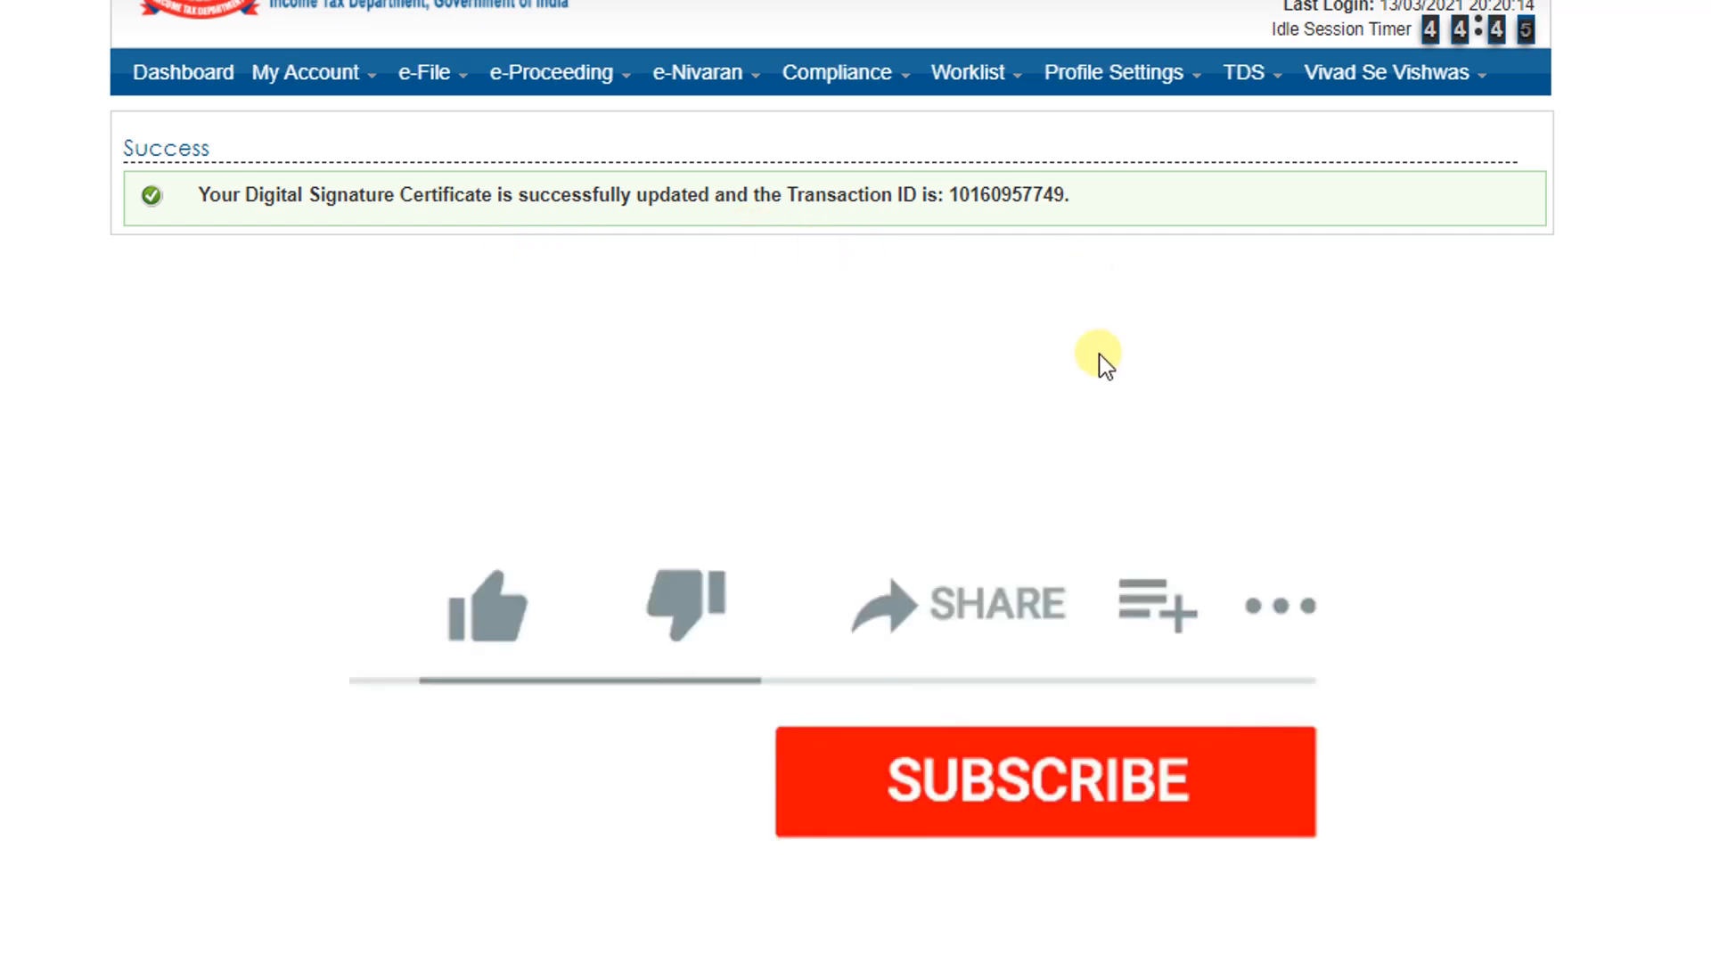
click(484, 616)
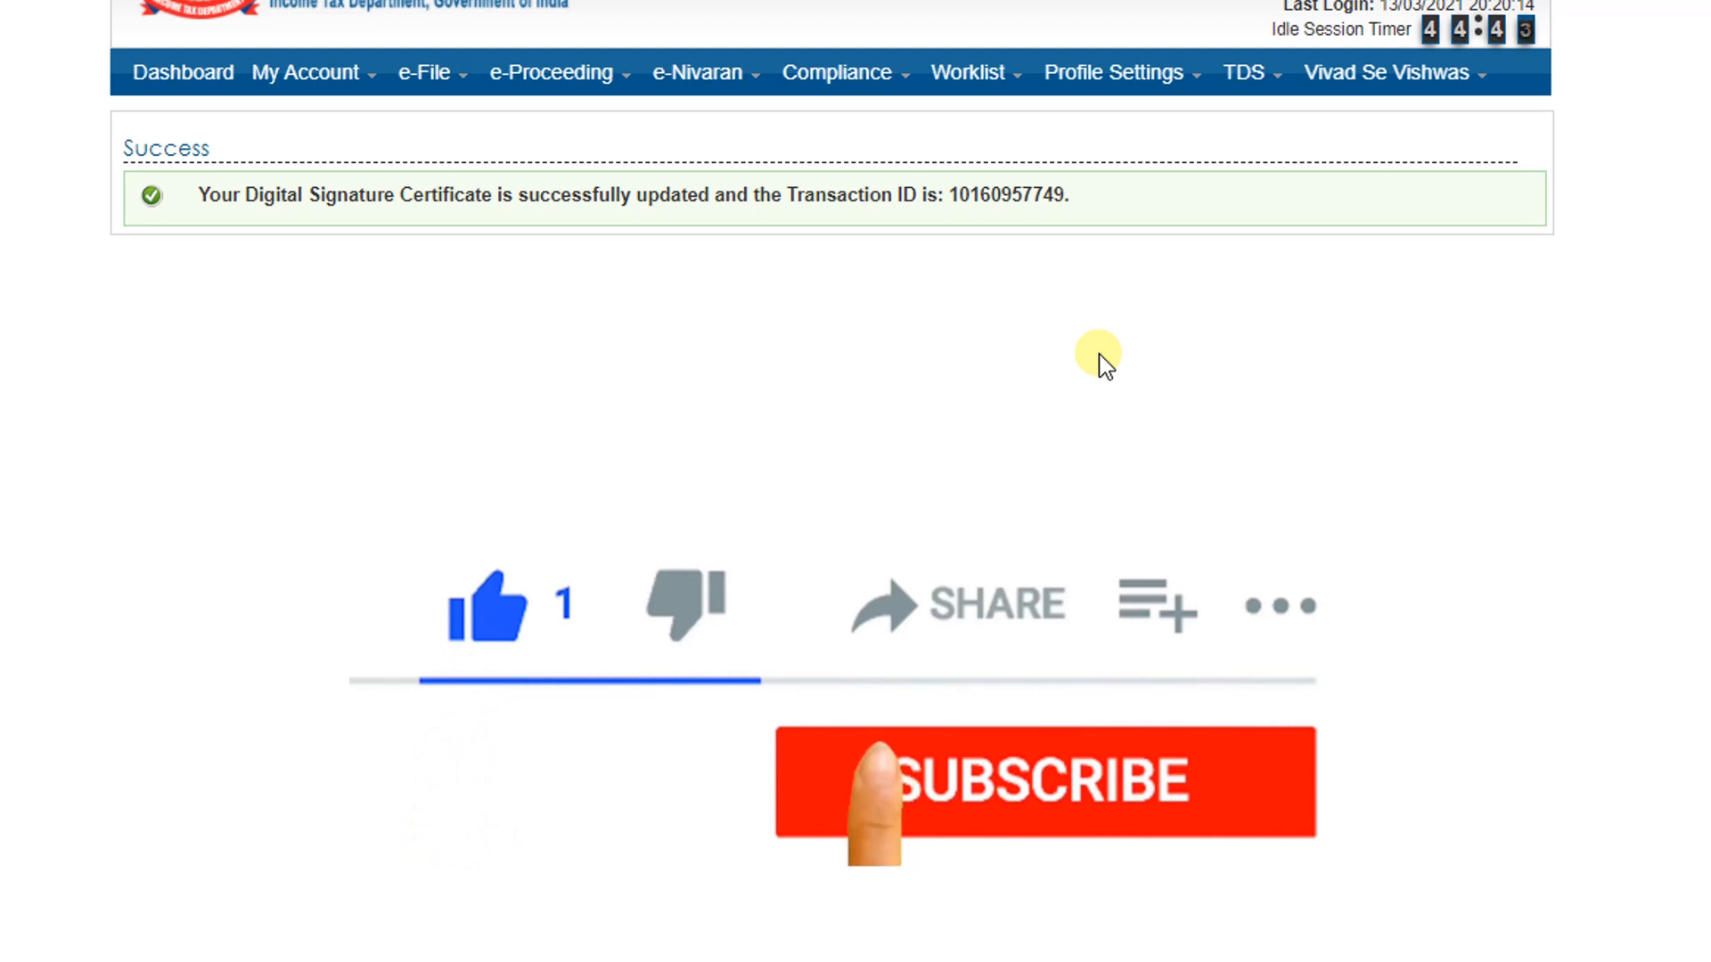
click(1042, 802)
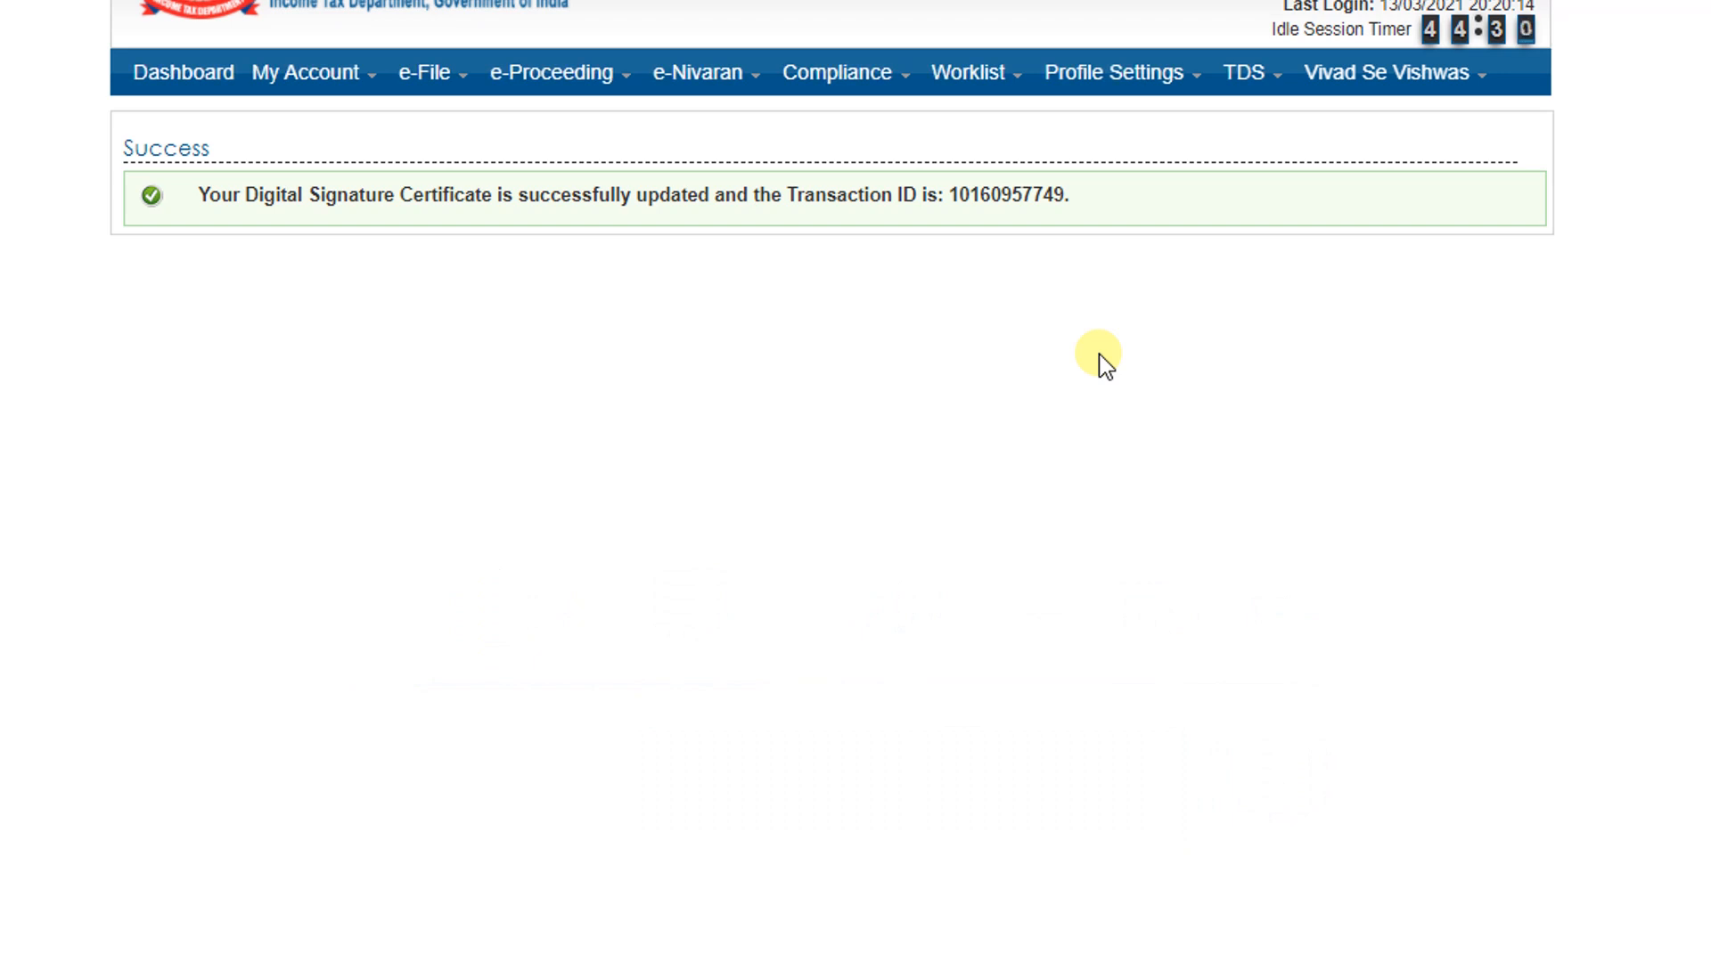
mouse_move(1375, 562)
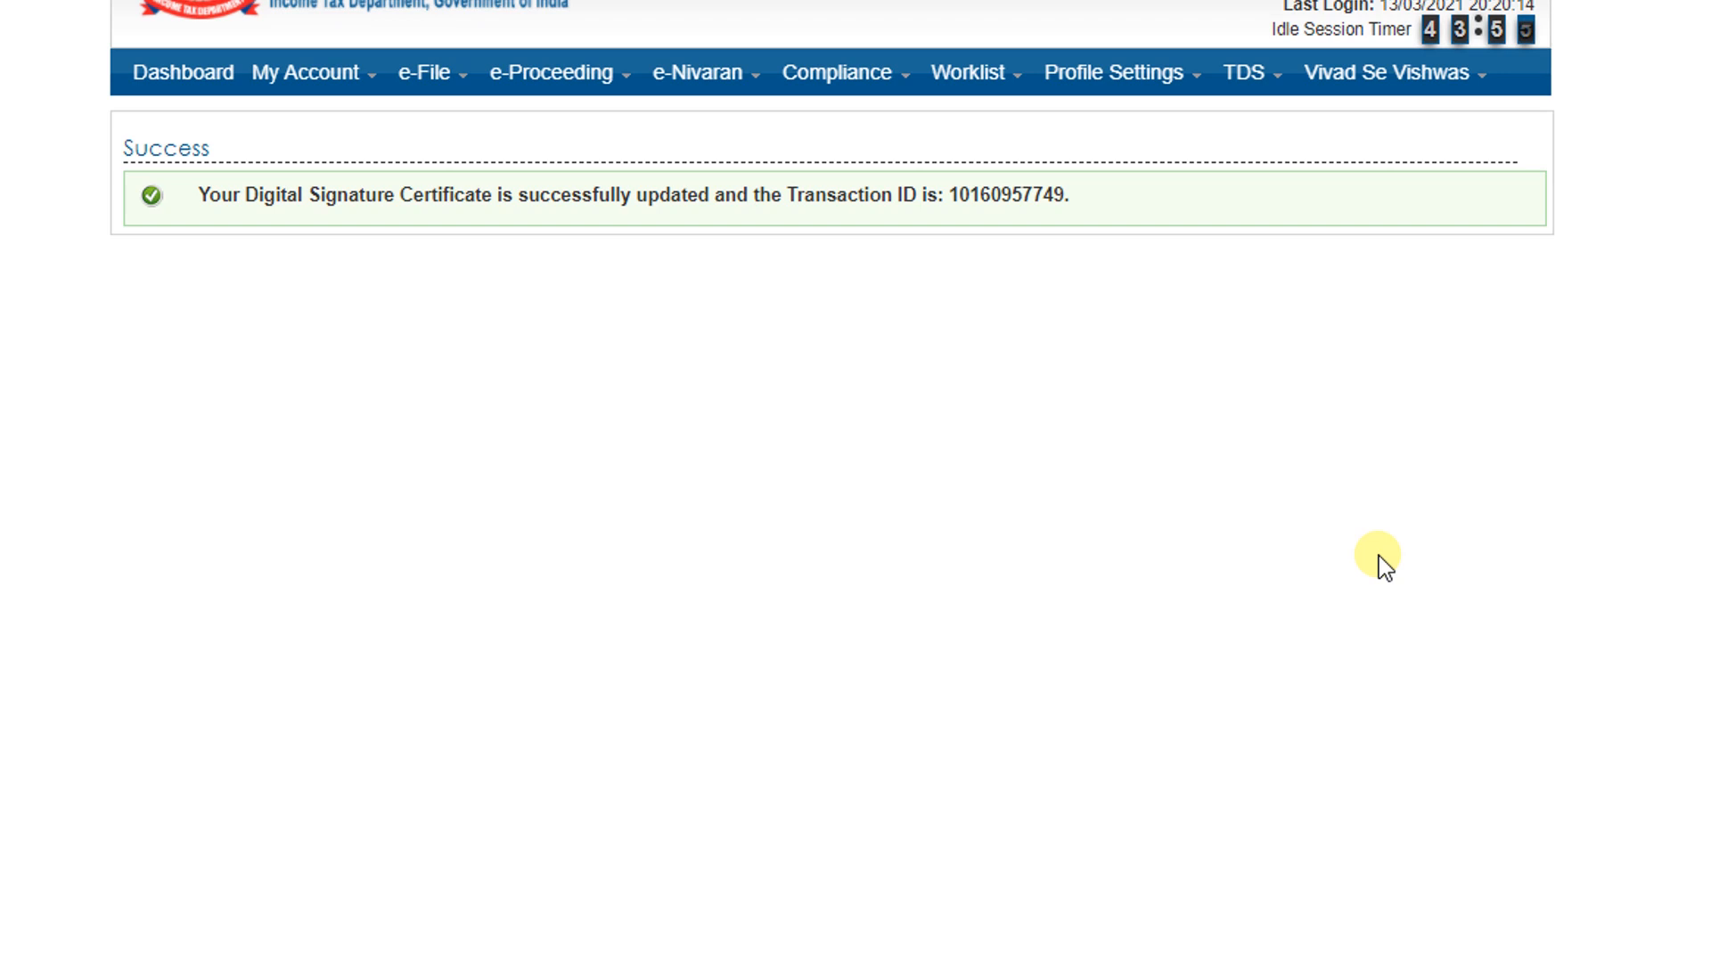
click(1243, 73)
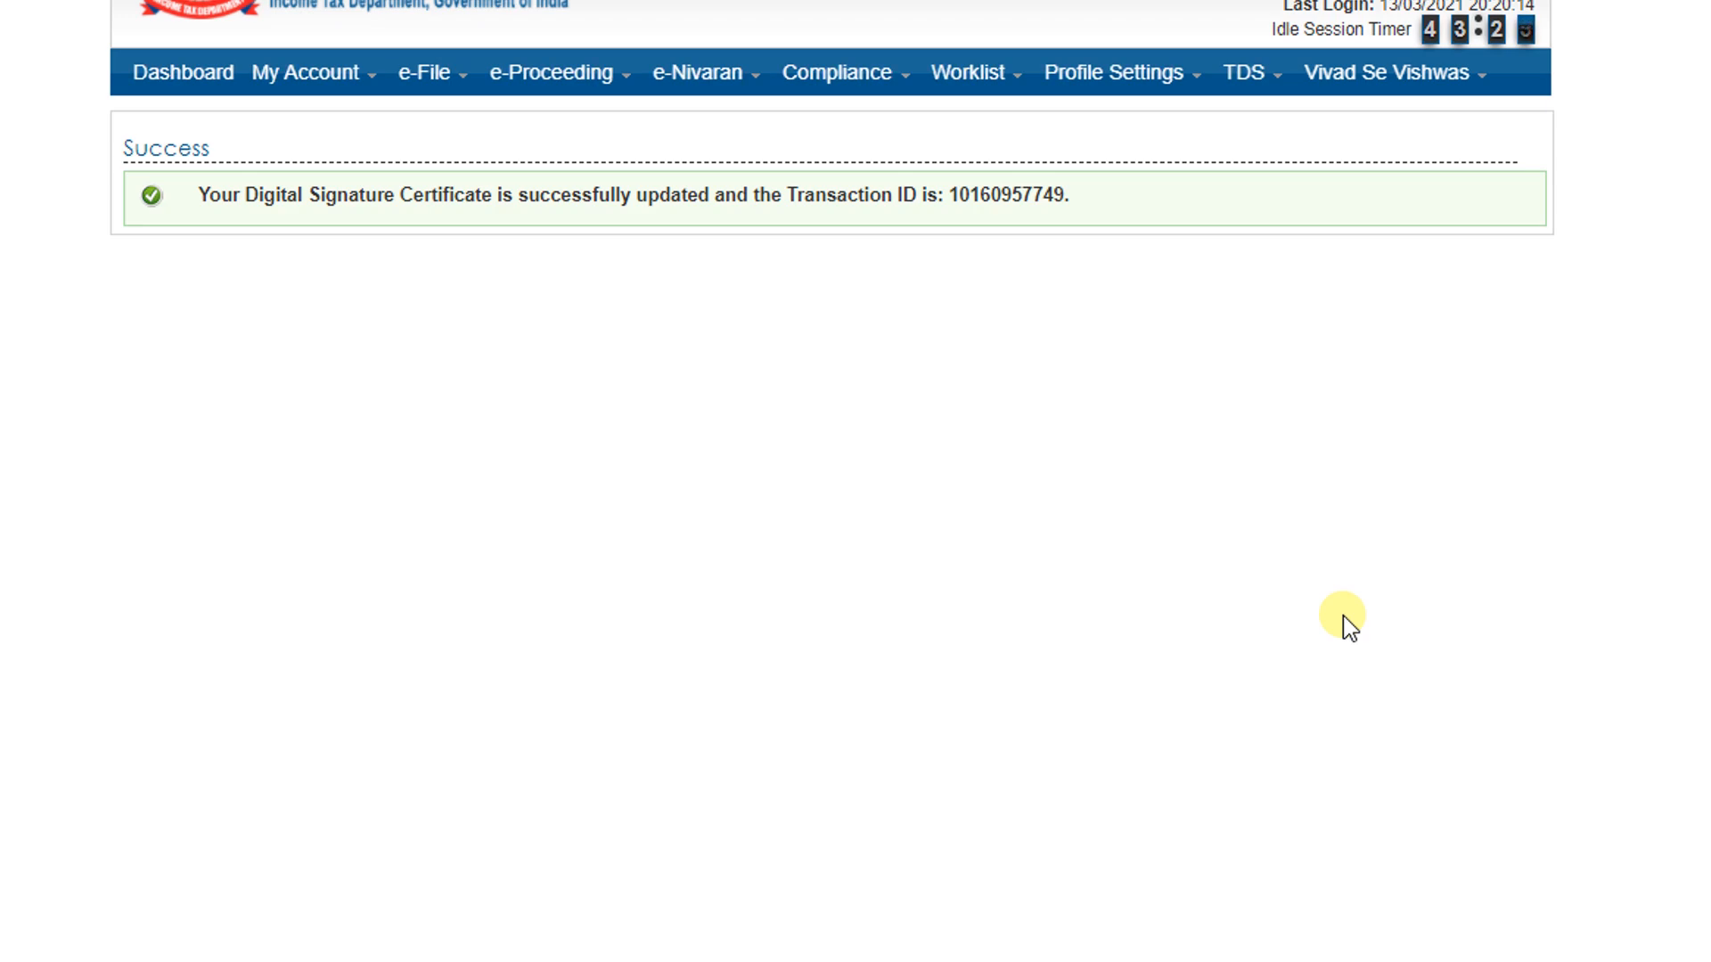
mouse_move(1338, 540)
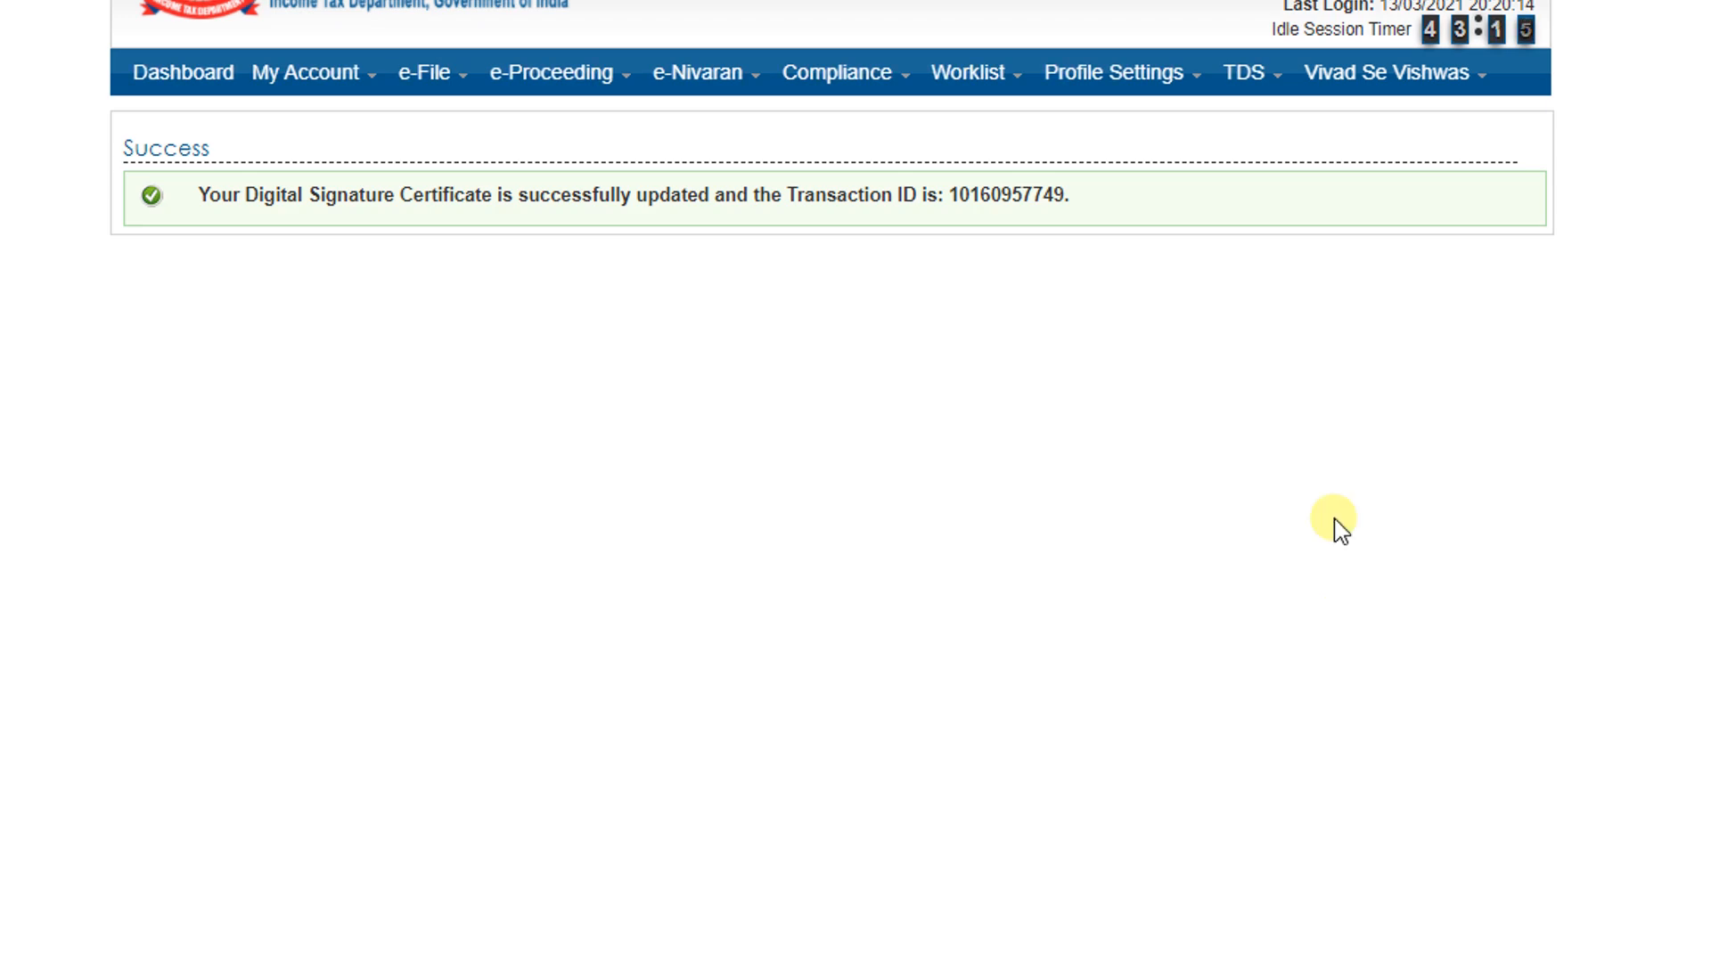